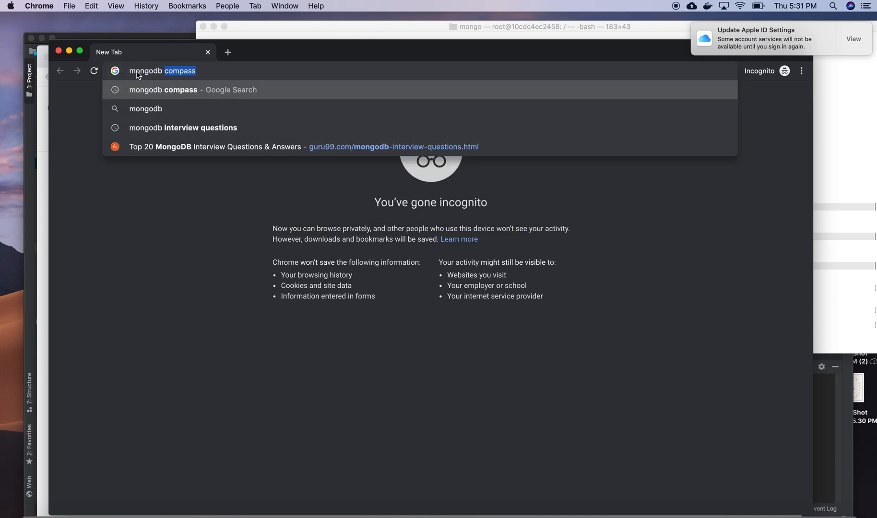
{"action": "mouse_move", "coordinate": [207, 95]}
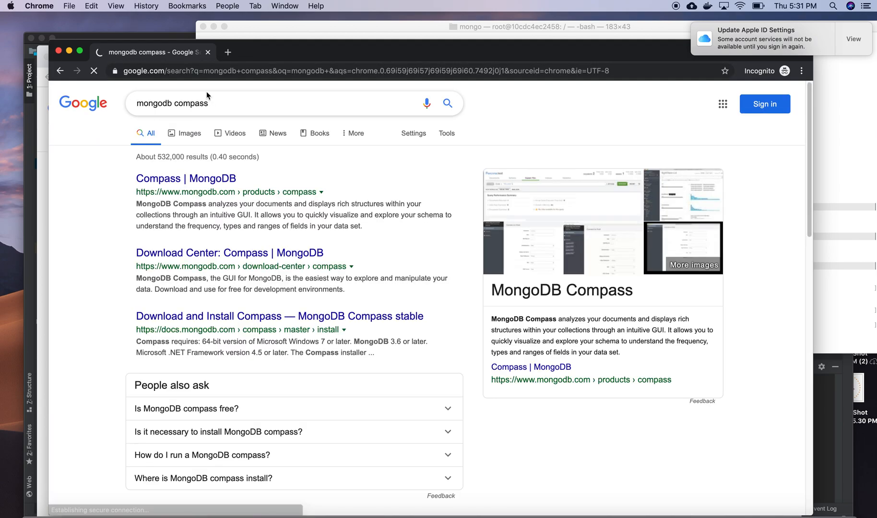
- Reach the MongoDB Compass download page from the search results and browse the download sections
{"action": "left_click", "coordinate": [185, 178]}
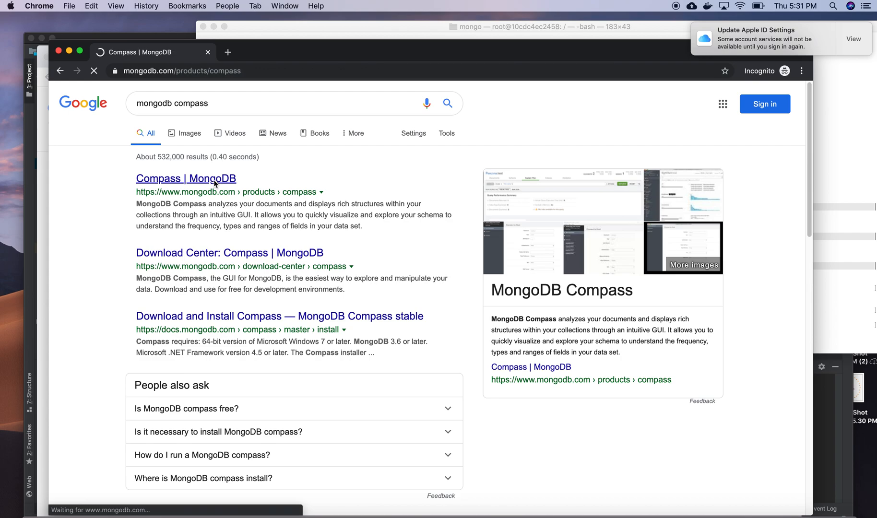
{"action": "left_click", "coordinate": [186, 178]}
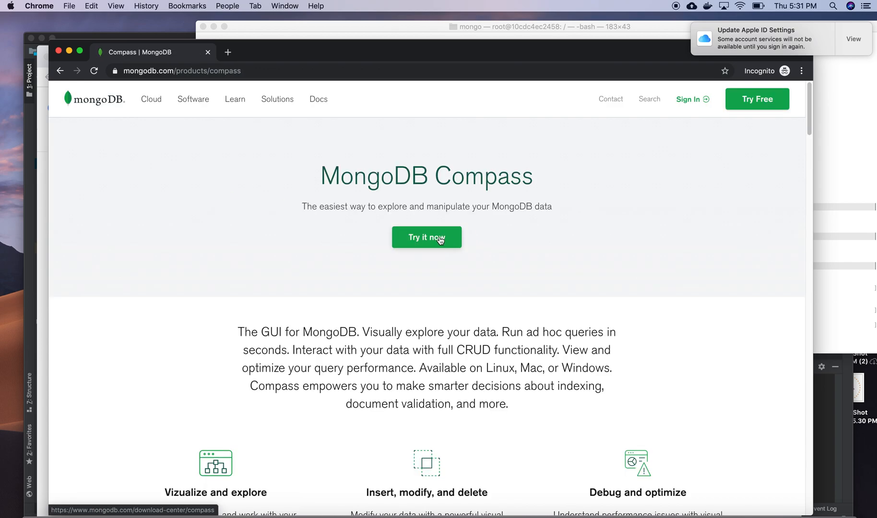
{"action": "left_click", "coordinate": [426, 238]}
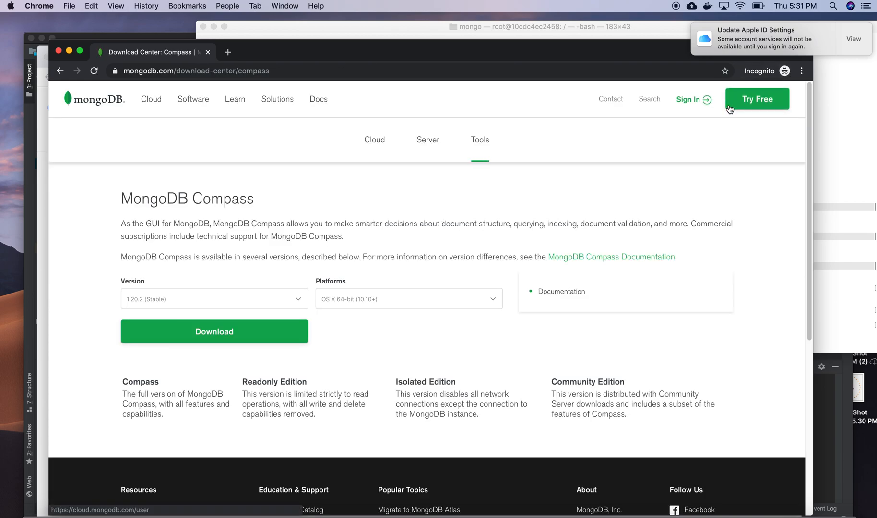
{"action": "left_click", "coordinate": [375, 139]}
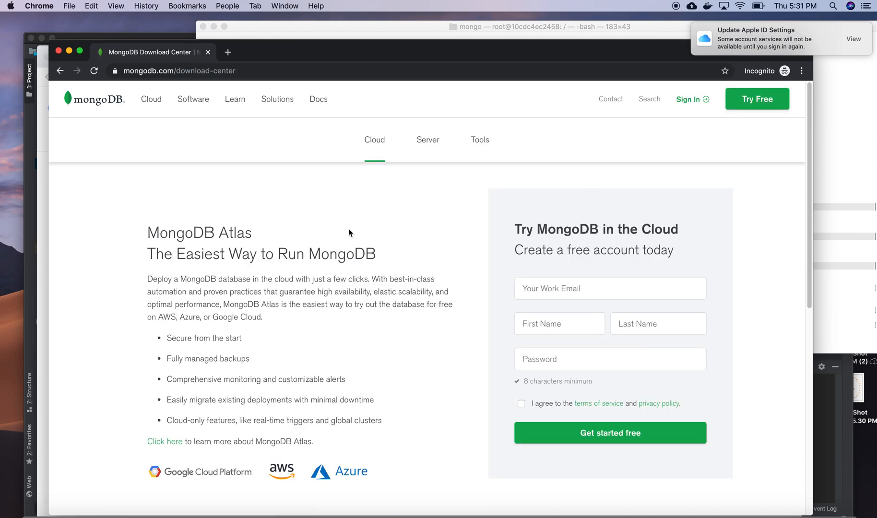
- Return to the Compass download options and start downloading the stable macOS build
{"action": "scroll", "scroll_direction": "down", "scroll_amount": 3}
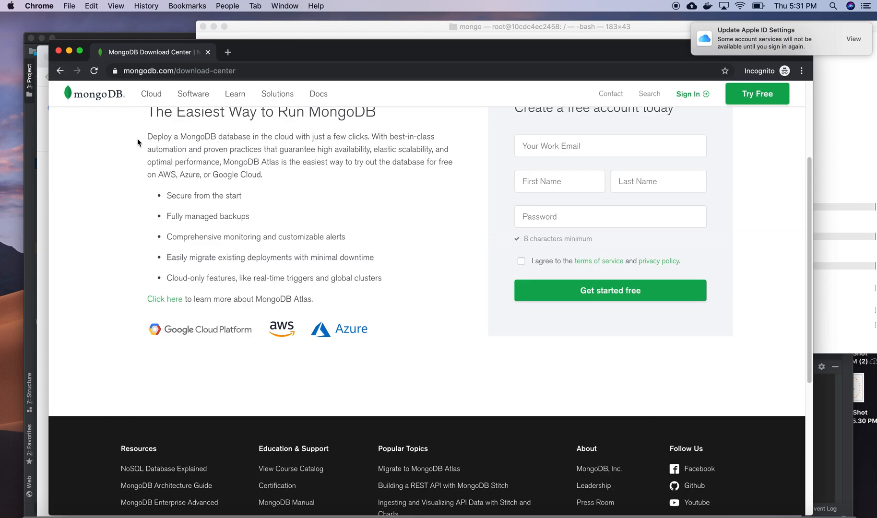
{"action": "scroll", "scroll_direction": "up", "scroll_amount": 3}
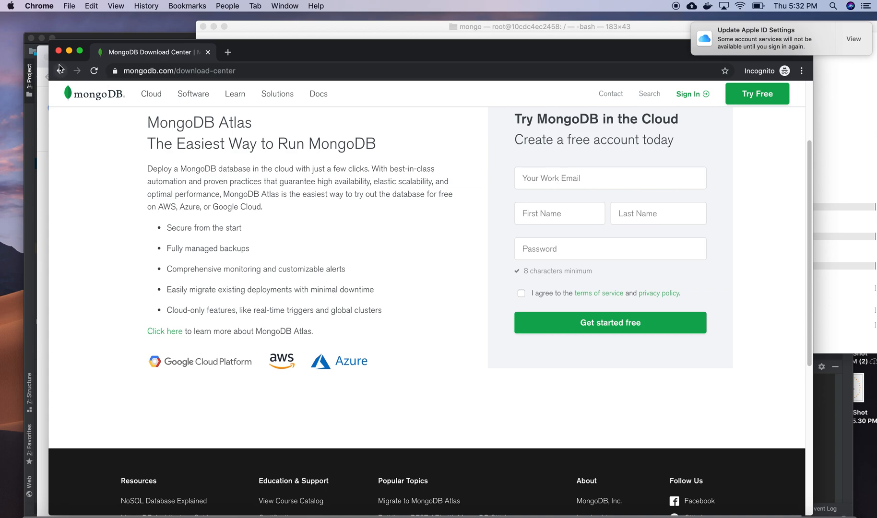
{"action": "left_click", "coordinate": [60, 71]}
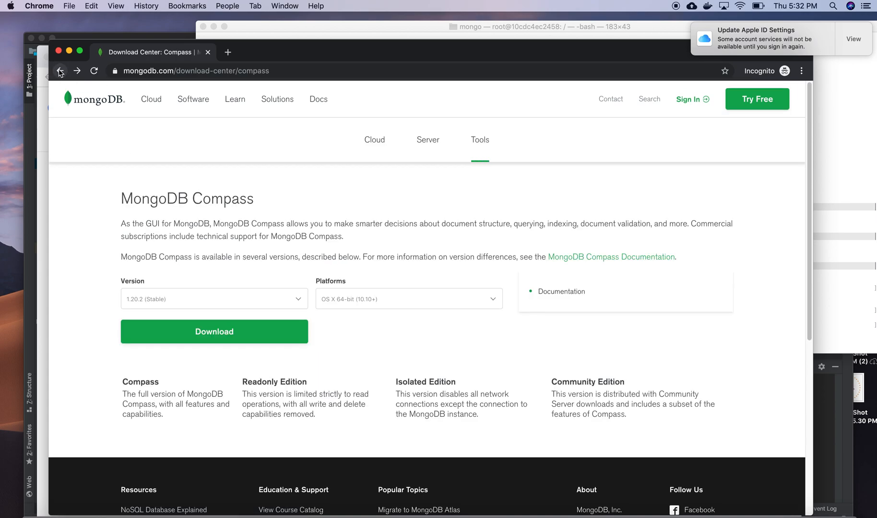
{"action": "mouse_move", "coordinate": [204, 200]}
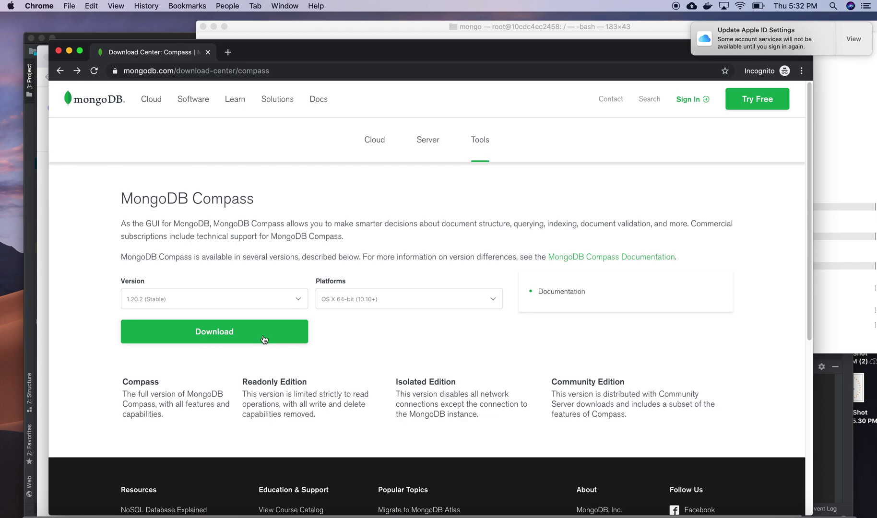
{"action": "mouse_move", "coordinate": [257, 334]}
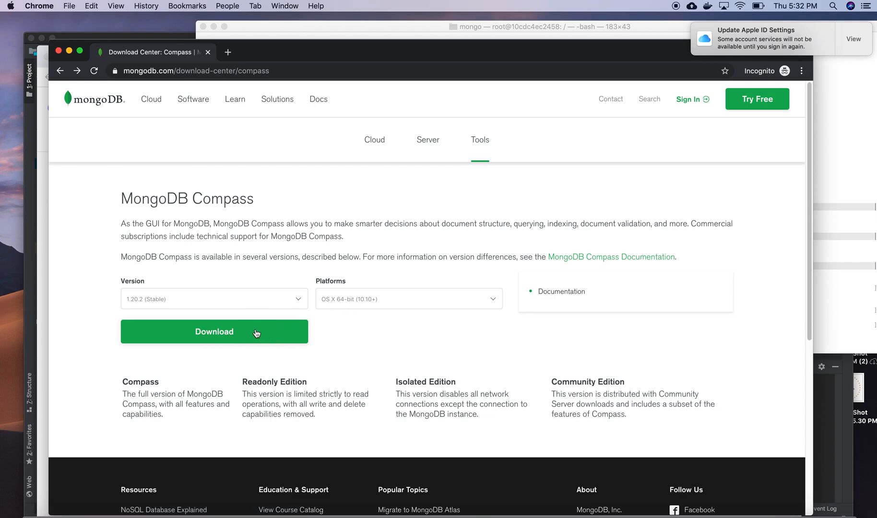
{"action": "left_click", "coordinate": [214, 331]}
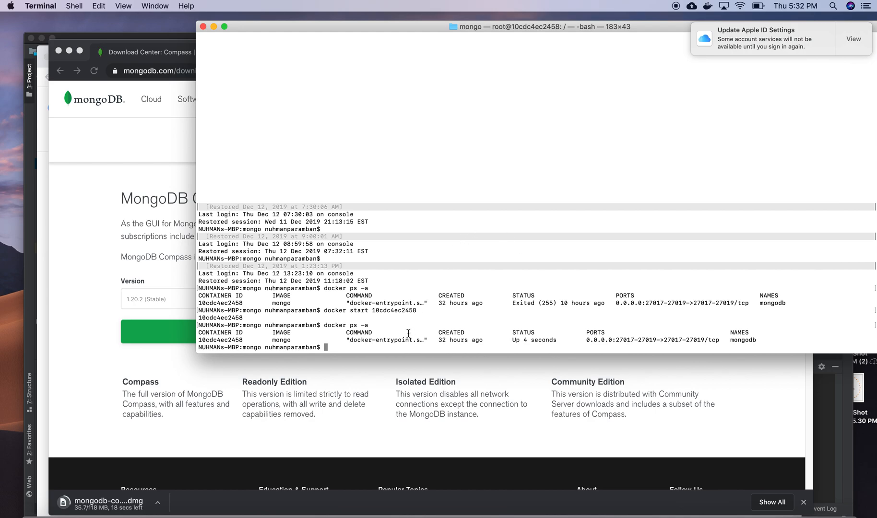
{"action": "mouse_move", "coordinate": [343, 346]}
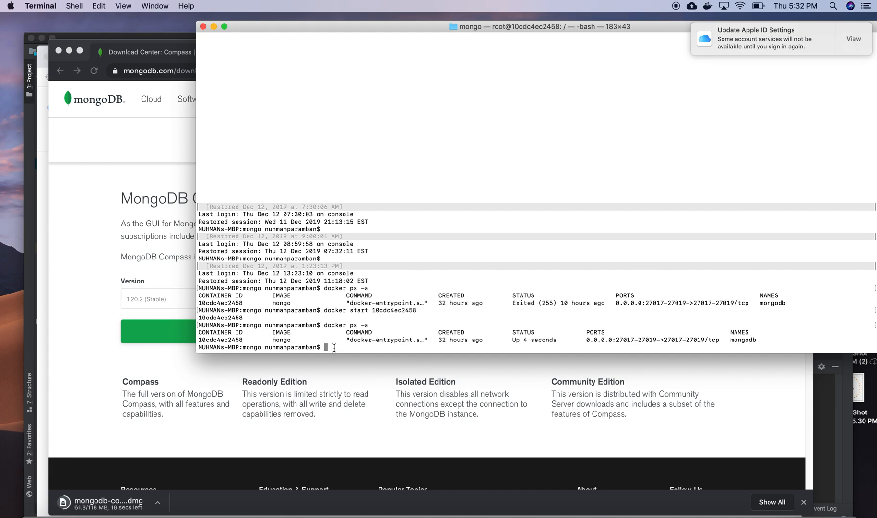
- Rerun docker ps -a to confirm the mongodb container is Up on port 27017
{"action": "key", "text": "Return"}
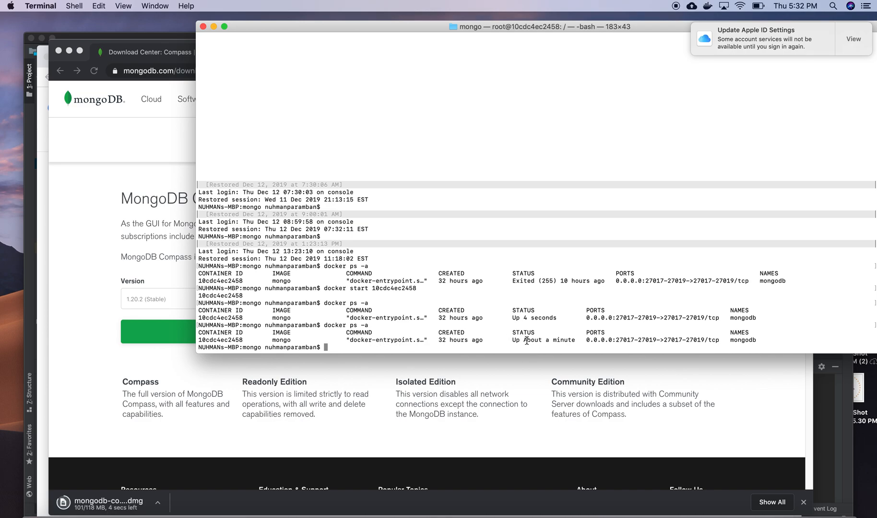
{"action": "mouse_move", "coordinate": [77, 269]}
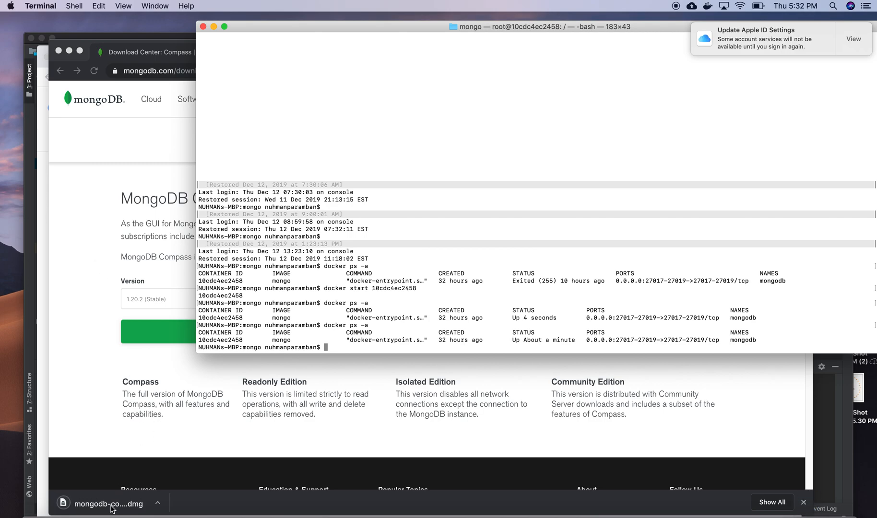
- Launch MongoDB Compass from the downloaded .dmg, allowing the internet-downloaded app to open
{"action": "left_click", "coordinate": [104, 504]}
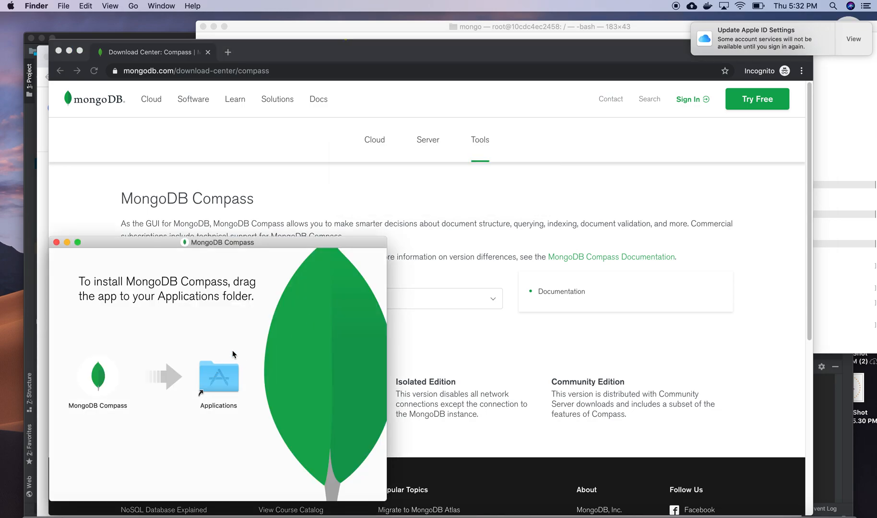
{"action": "mouse_move", "coordinate": [99, 378]}
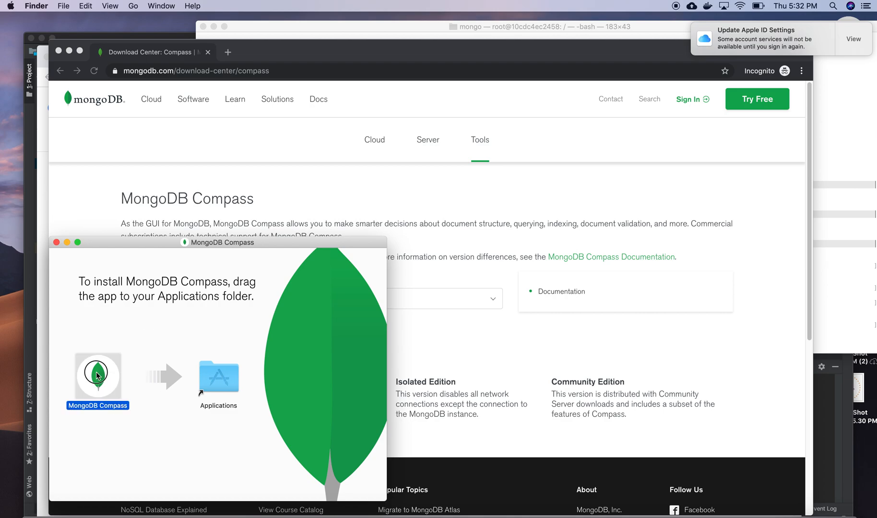
{"action": "mouse_move", "coordinate": [755, 393]}
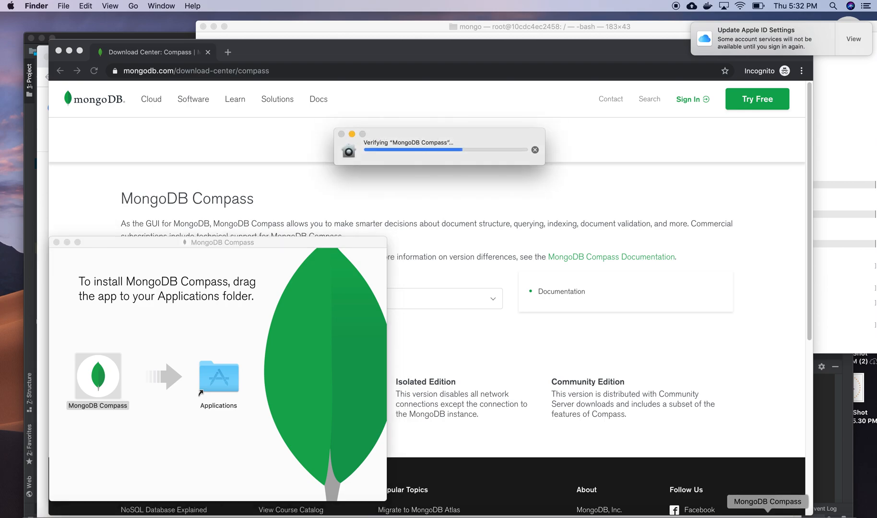
{"action": "double_click", "coordinate": [98, 378]}
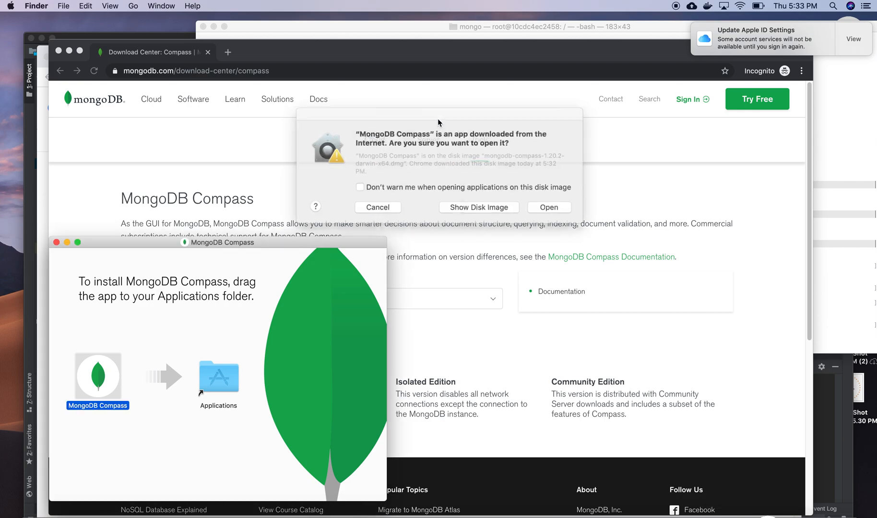
{"action": "left_click", "coordinate": [378, 207]}
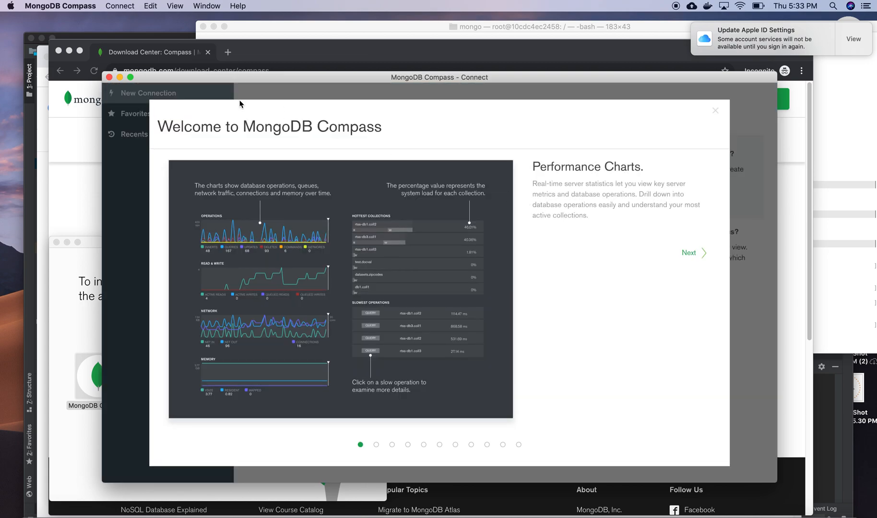
- Advance through all Welcome to MongoDB Compass slides until Privacy Settings appears
{"action": "left_click", "coordinate": [691, 253]}
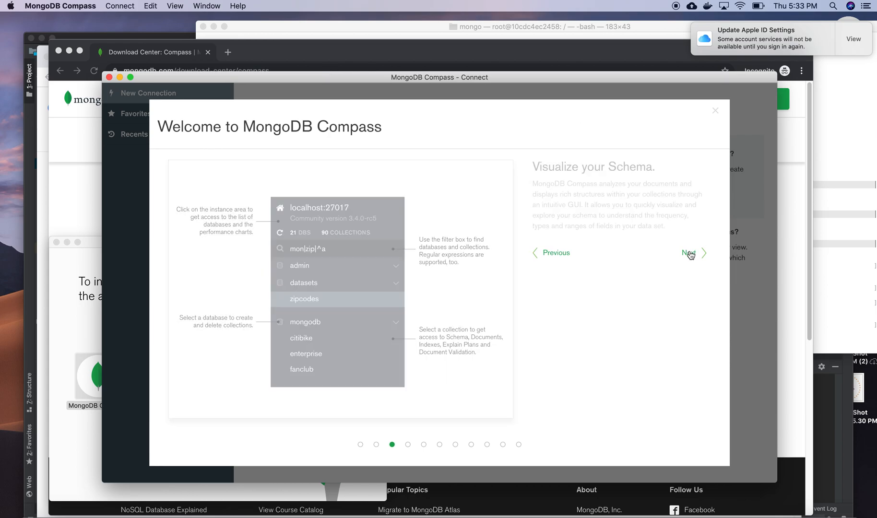
{"action": "left_click", "coordinate": [691, 253]}
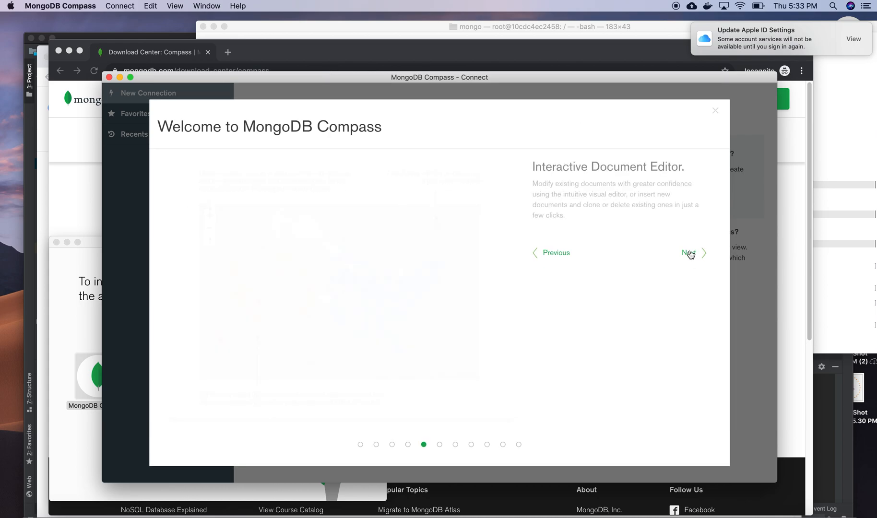
{"action": "left_click", "coordinate": [692, 253]}
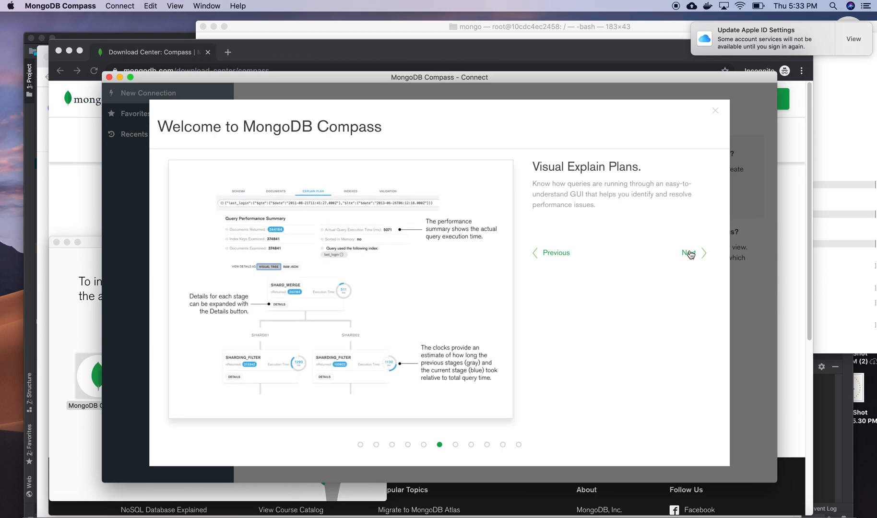
{"action": "left_click", "coordinate": [691, 253]}
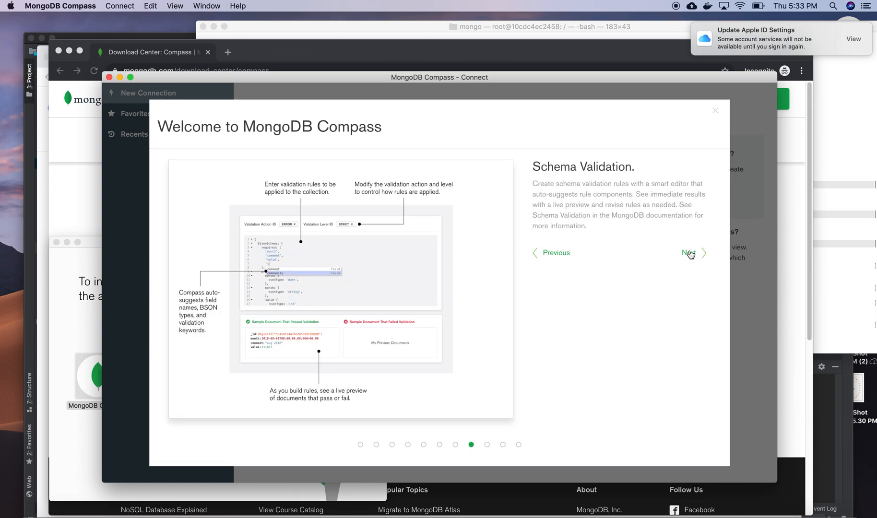
{"action": "left_click", "coordinate": [690, 252]}
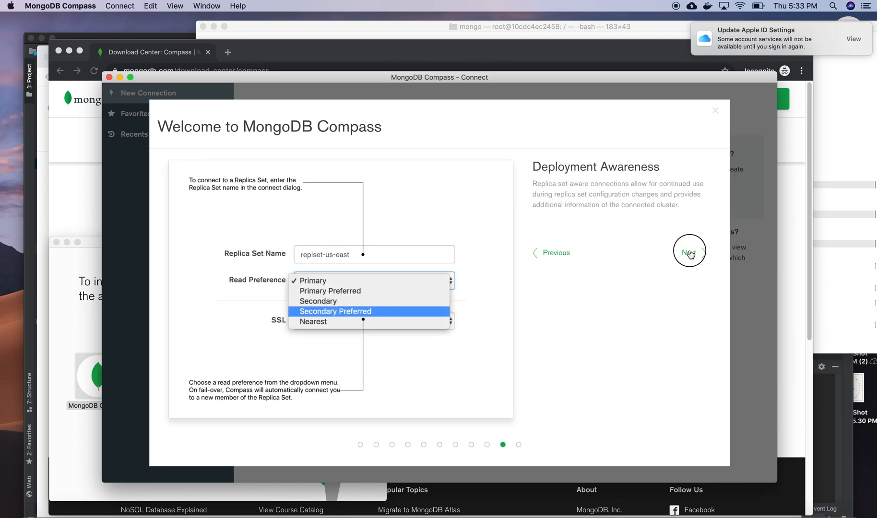
{"action": "left_click", "coordinate": [689, 252]}
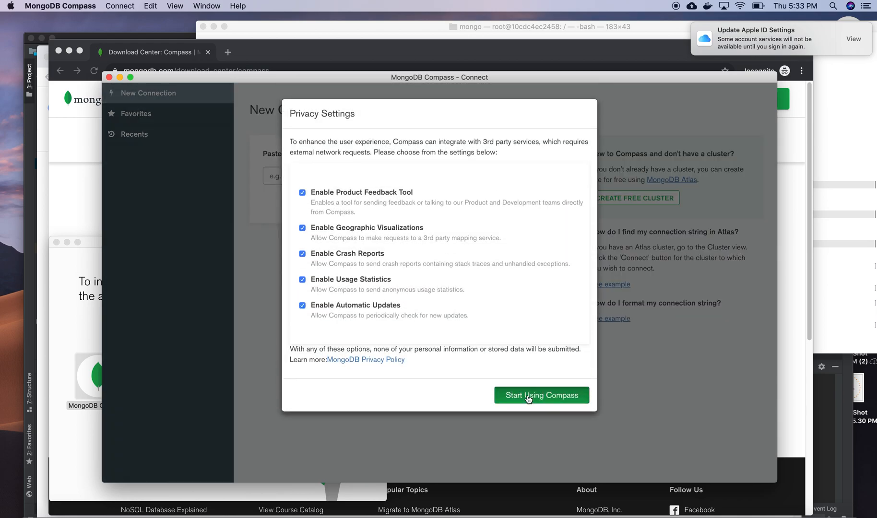
- Start using Compass with default privacy settings and connect to the default localhost:27017 server
{"action": "left_click", "coordinate": [540, 395]}
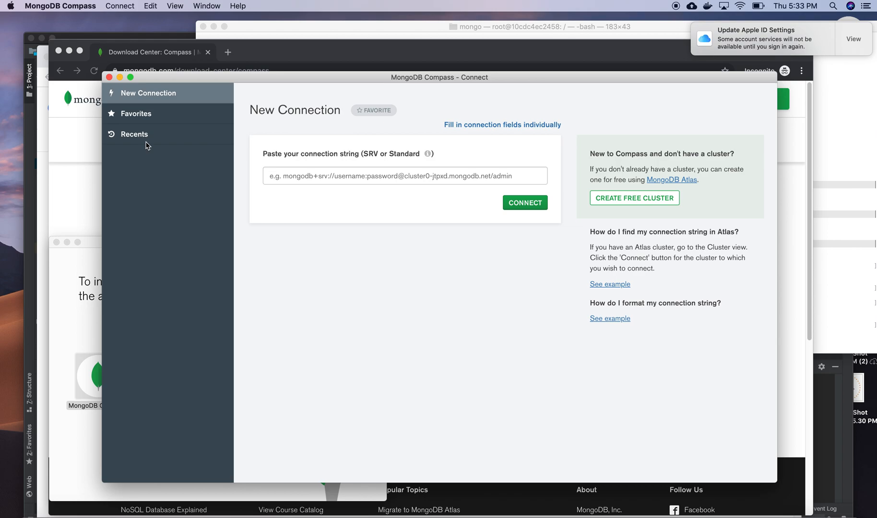
{"action": "mouse_move", "coordinate": [269, 82]}
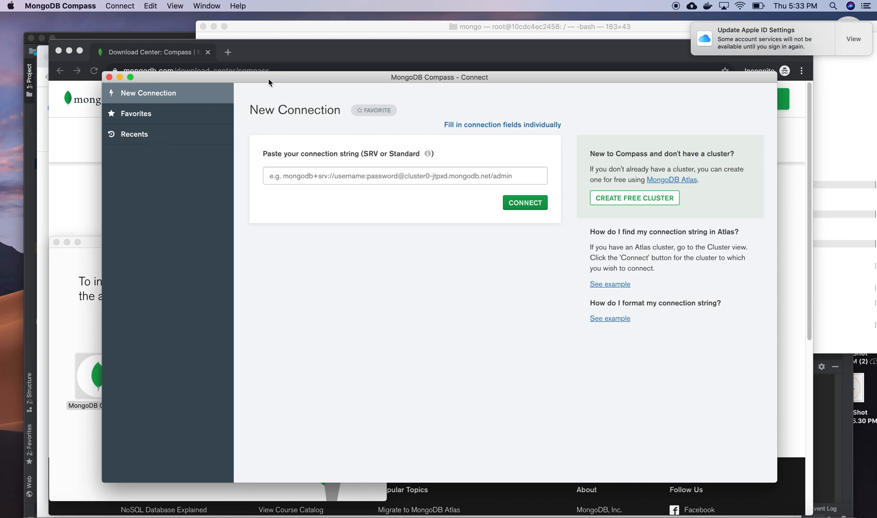
{"action": "mouse_move", "coordinate": [156, 118]}
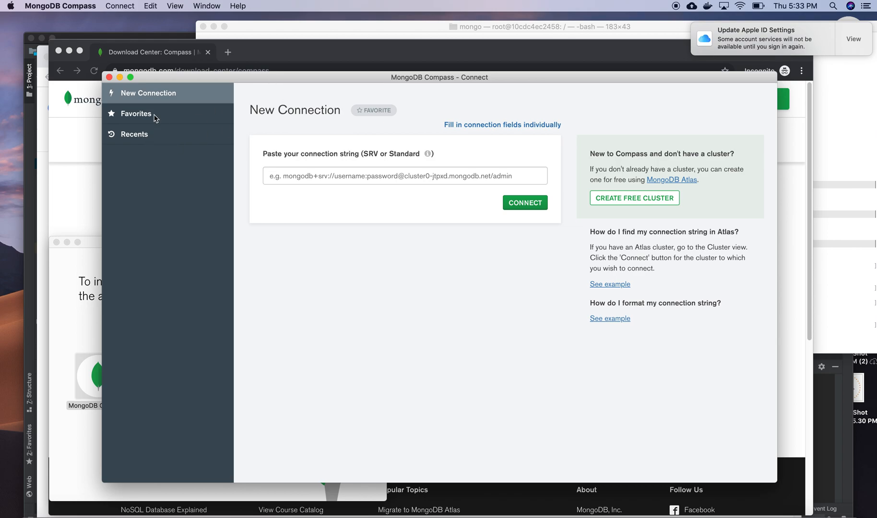
{"action": "mouse_move", "coordinate": [515, 235]}
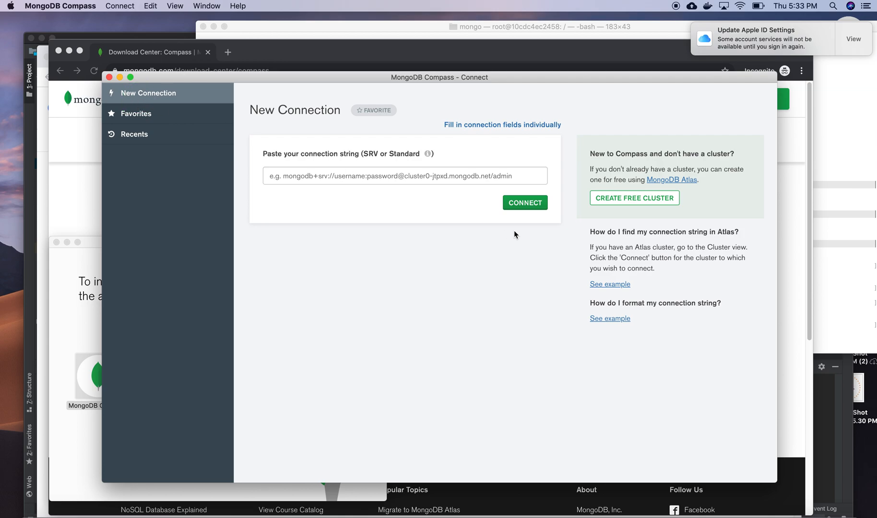
{"action": "left_click", "coordinate": [524, 203]}
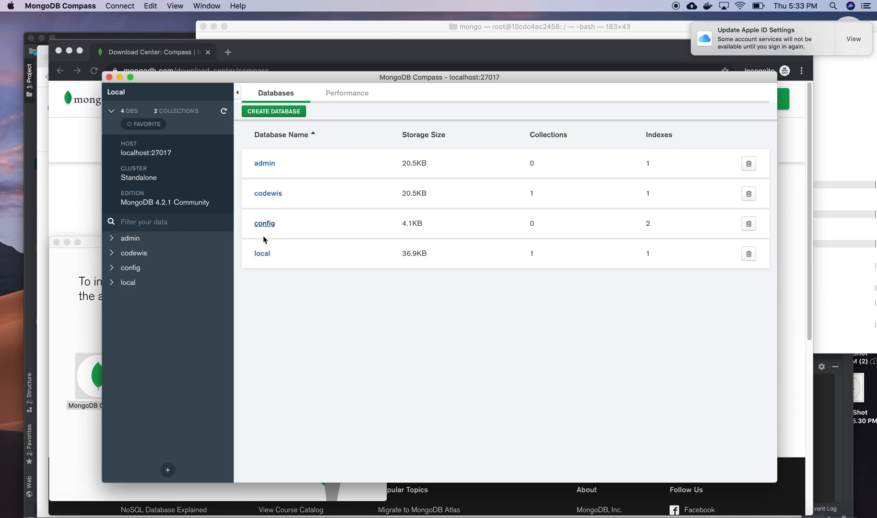
{"action": "mouse_move", "coordinate": [273, 175]}
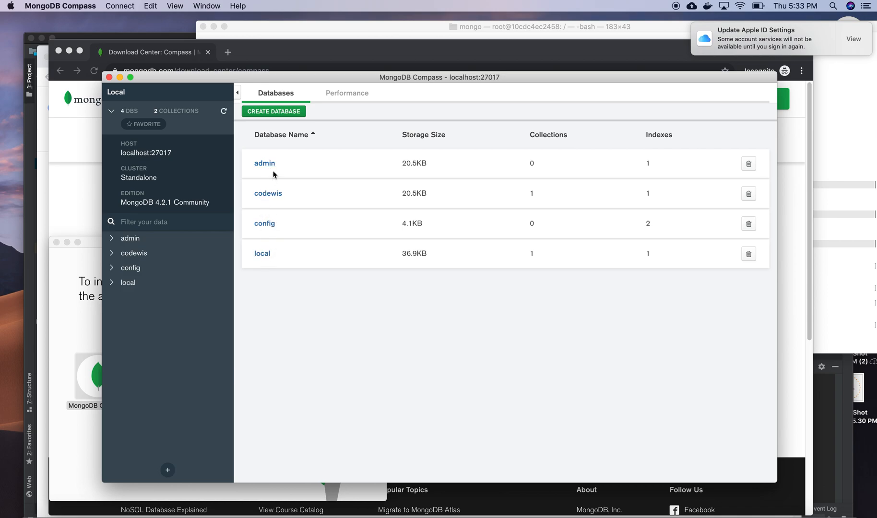
{"action": "mouse_move", "coordinate": [170, 197]}
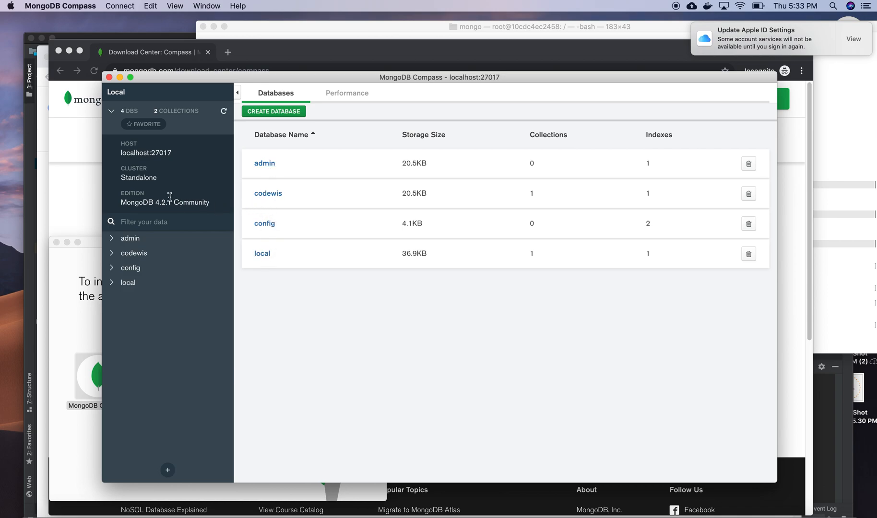
{"action": "mouse_move", "coordinate": [174, 158]}
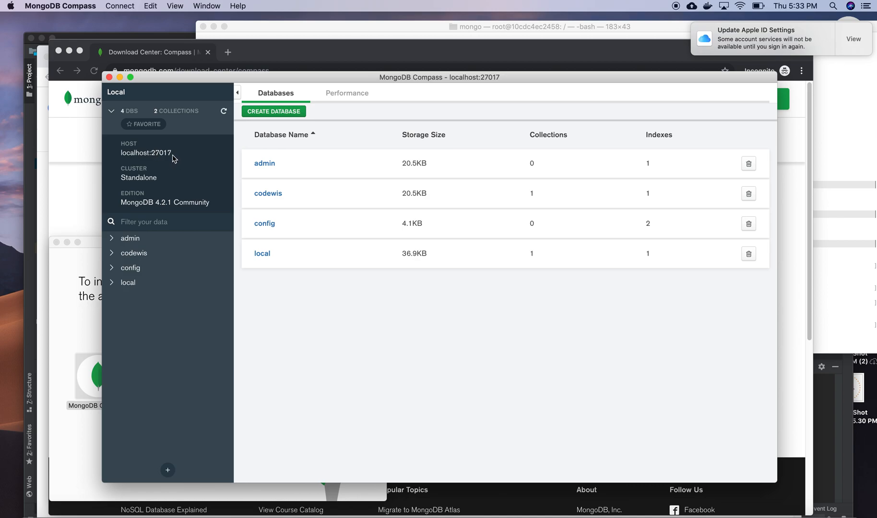
{"action": "mouse_move", "coordinate": [72, 141]}
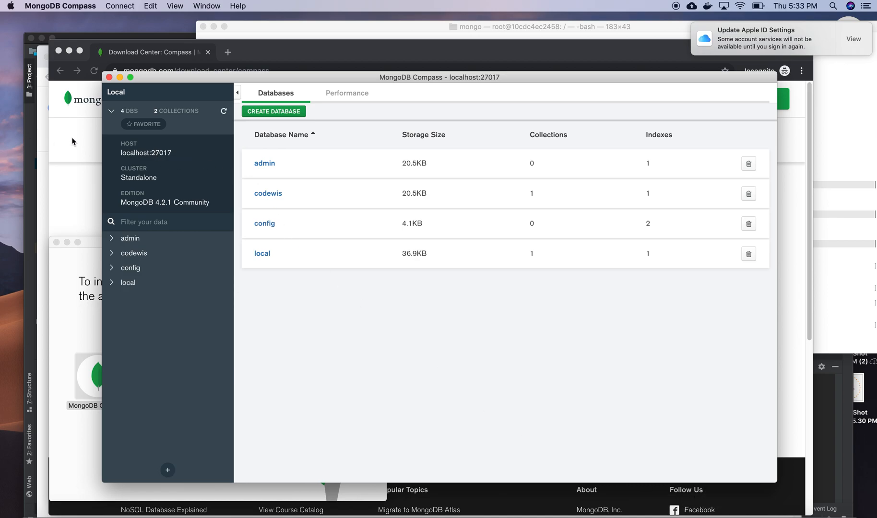
{"action": "mouse_move", "coordinate": [152, 206]}
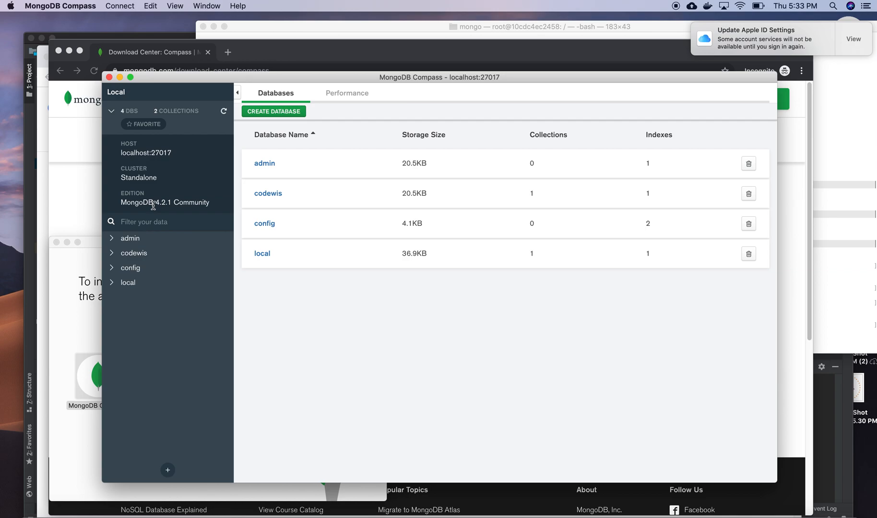
{"action": "mouse_move", "coordinate": [275, 251]}
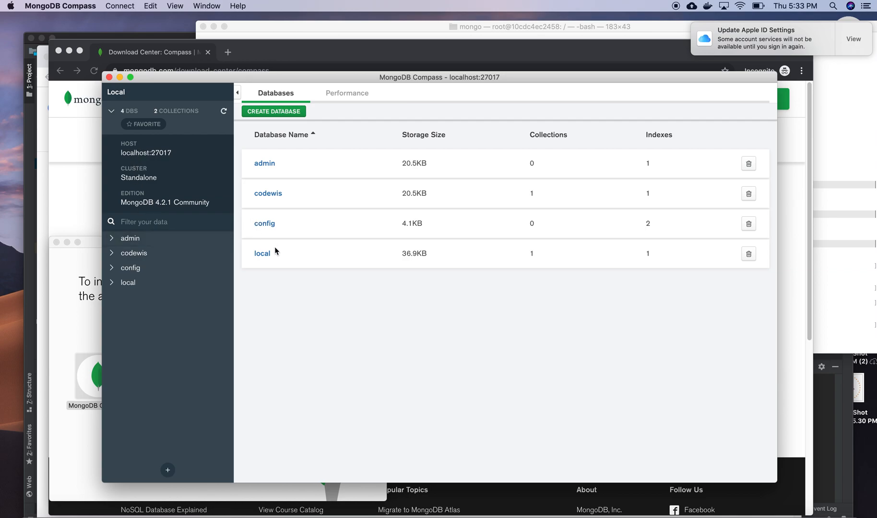
{"action": "mouse_move", "coordinate": [268, 194]}
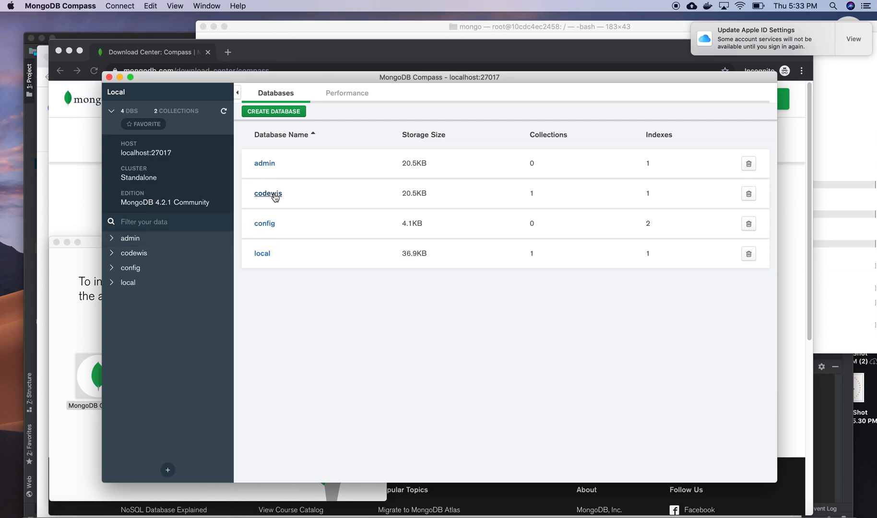
- Show the single document in codewis.people and hide the sidebar's connection details
{"action": "left_click", "coordinate": [268, 194]}
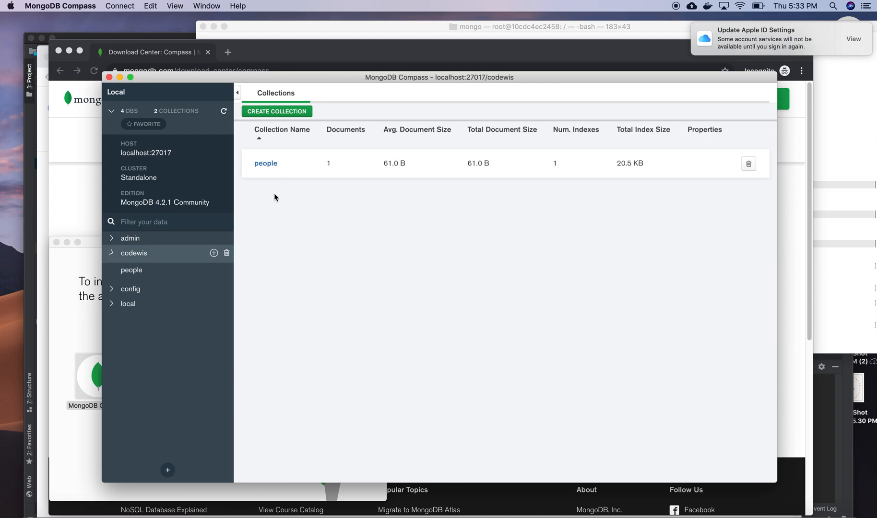
{"action": "left_click", "coordinate": [266, 163]}
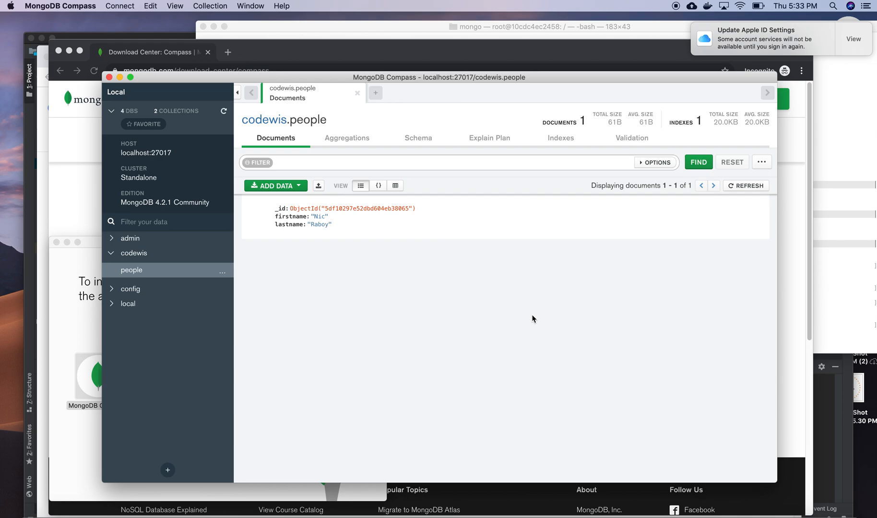
{"action": "mouse_move", "coordinate": [339, 228]}
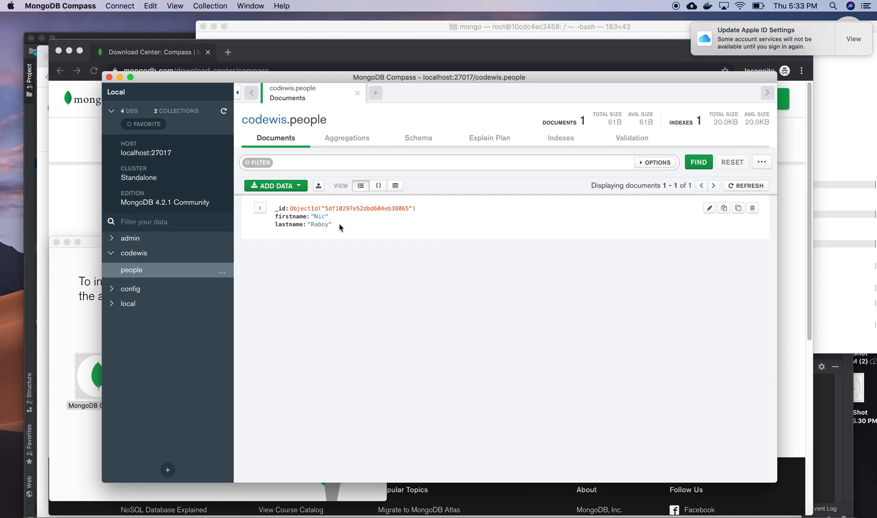
{"action": "mouse_move", "coordinate": [321, 224]}
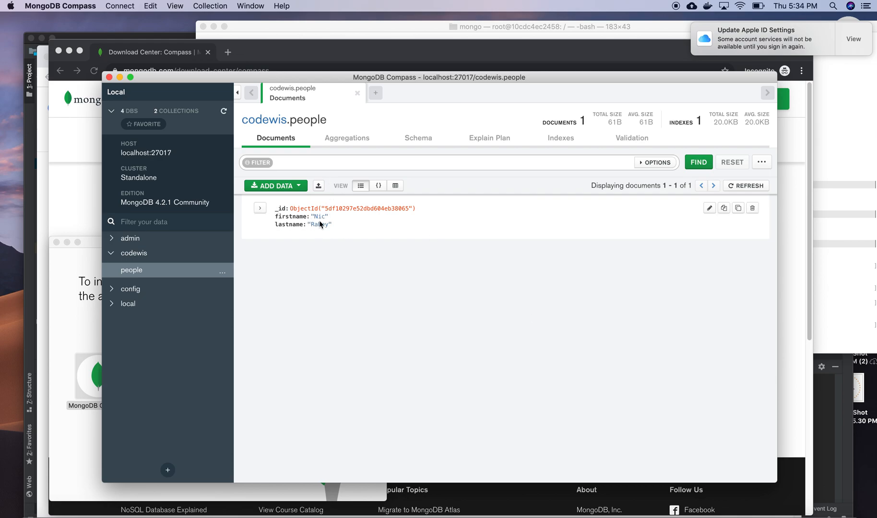
{"action": "mouse_move", "coordinate": [319, 225]}
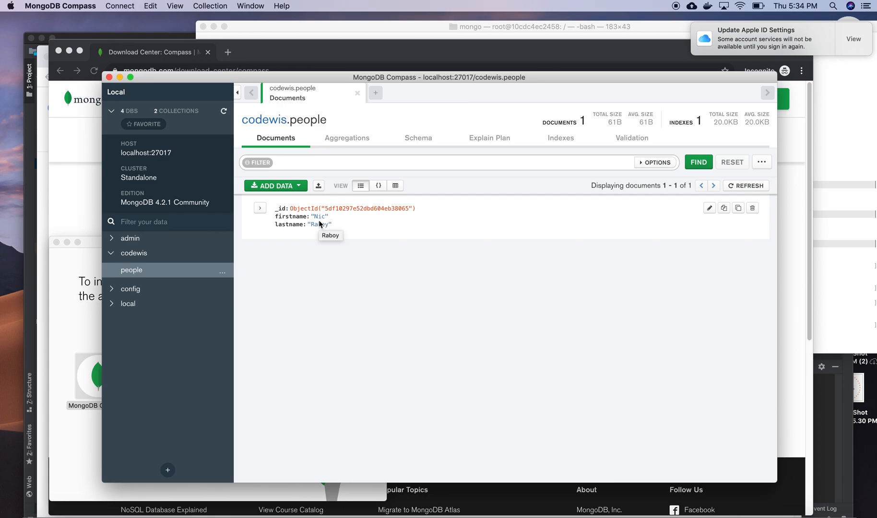
{"action": "mouse_move", "coordinate": [114, 122]}
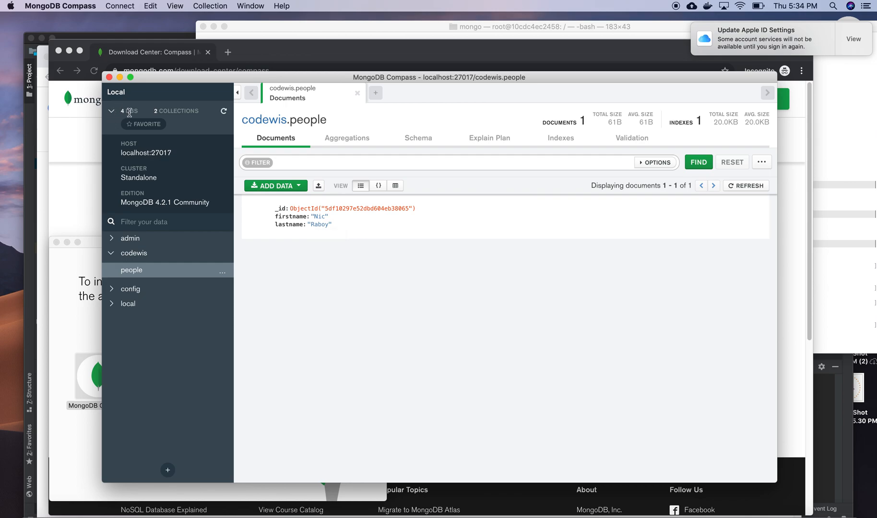
{"action": "left_click", "coordinate": [111, 112]}
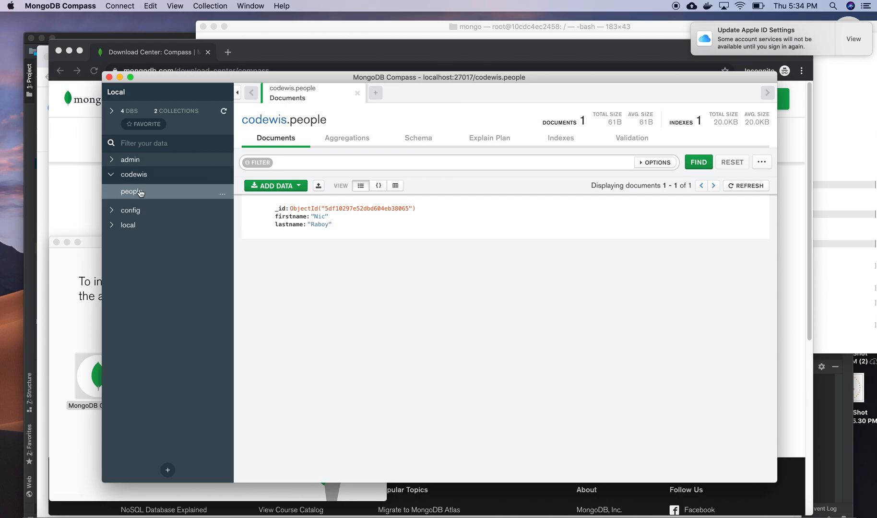
{"action": "mouse_move", "coordinate": [130, 160]}
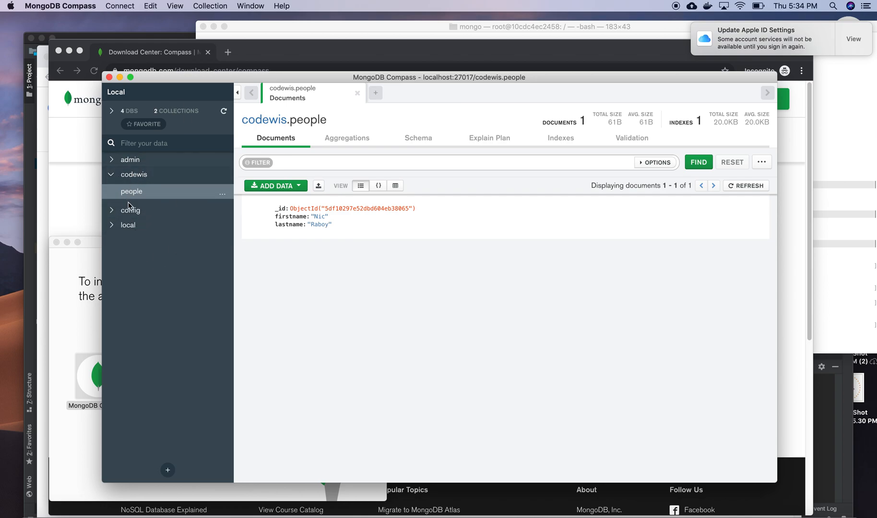
- Toggle the codewis database in the sidebar, ending back on the people collection's documents
{"action": "left_click", "coordinate": [134, 174]}
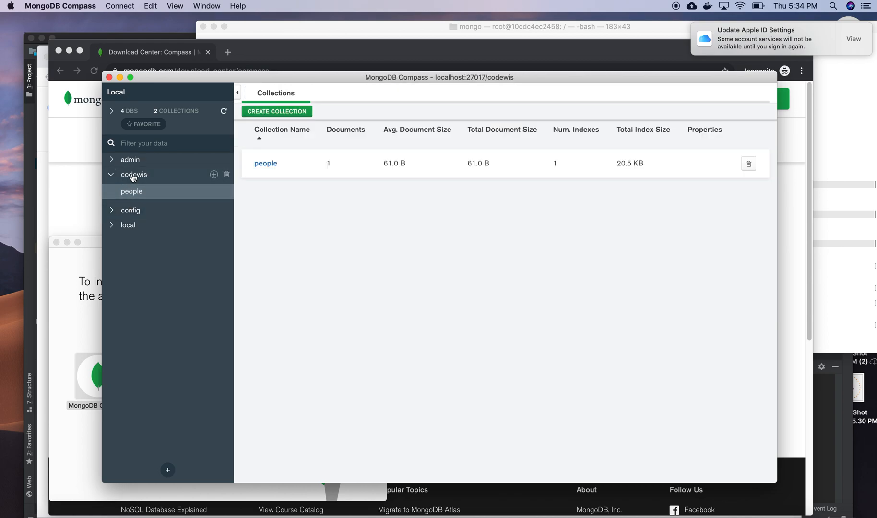
{"action": "mouse_move", "coordinate": [132, 195]}
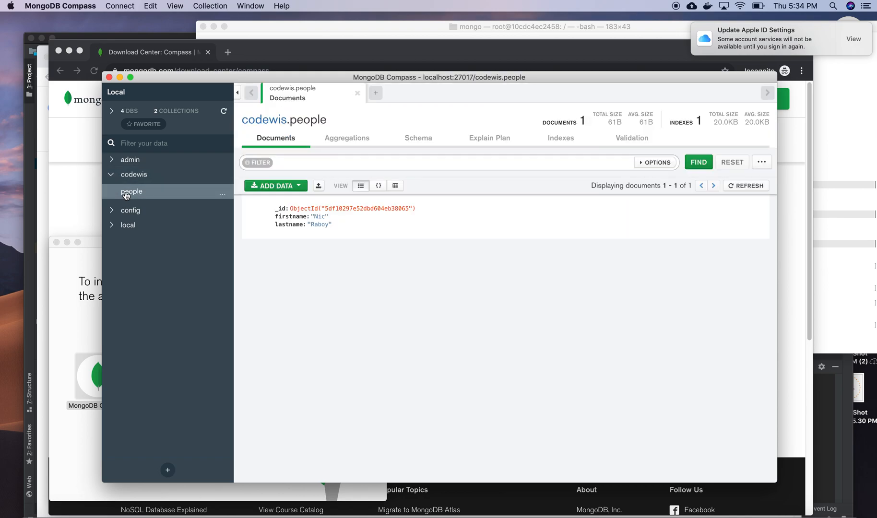
{"action": "left_click", "coordinate": [133, 174]}
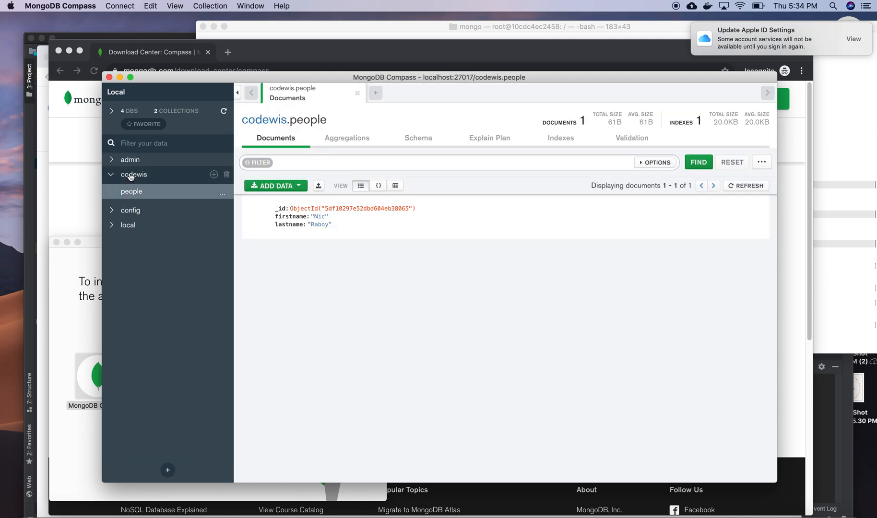
{"action": "left_click", "coordinate": [133, 174]}
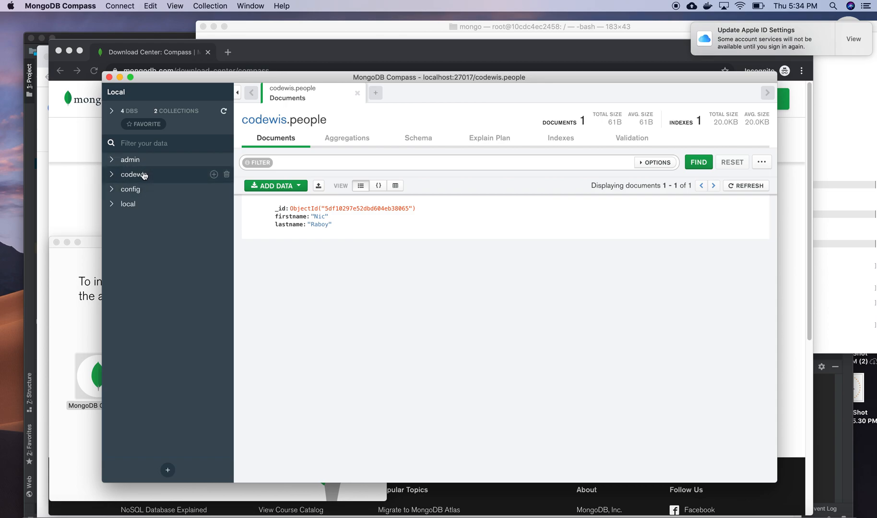
{"action": "left_click", "coordinate": [134, 174]}
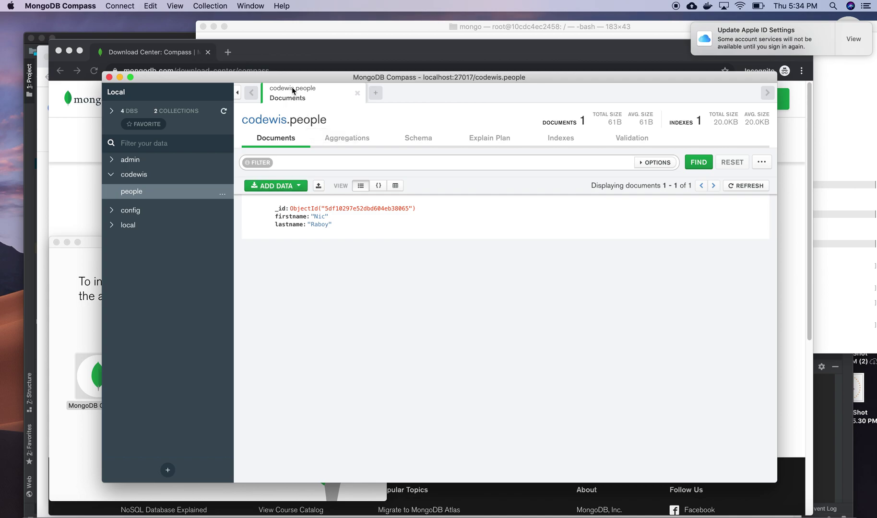
{"action": "mouse_move", "coordinate": [288, 115]}
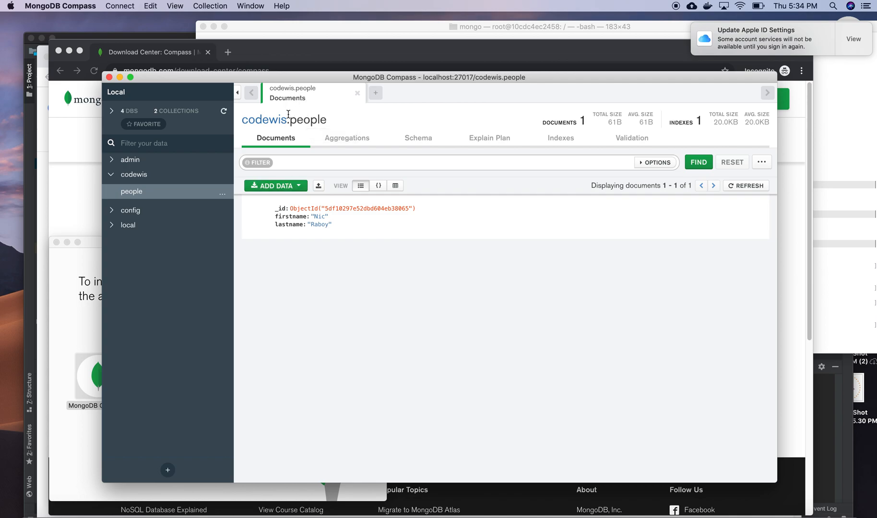
{"action": "mouse_move", "coordinate": [345, 138]}
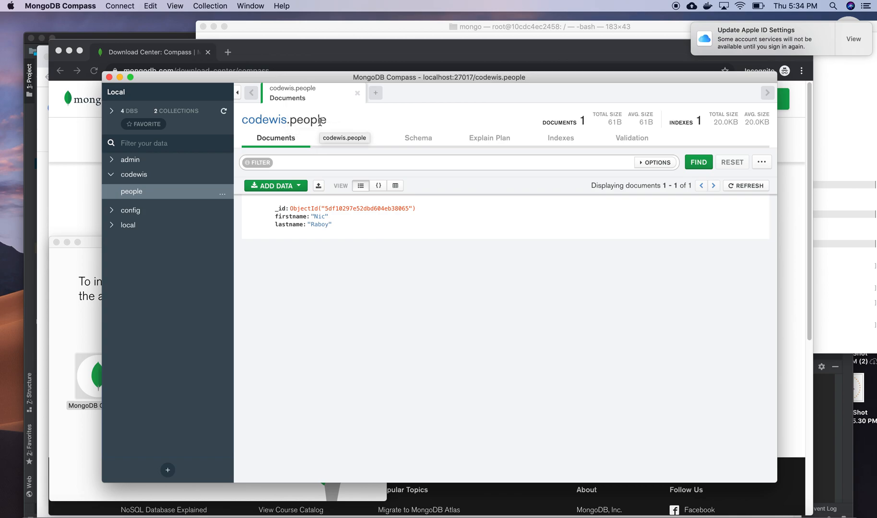
{"action": "mouse_move", "coordinate": [287, 189]}
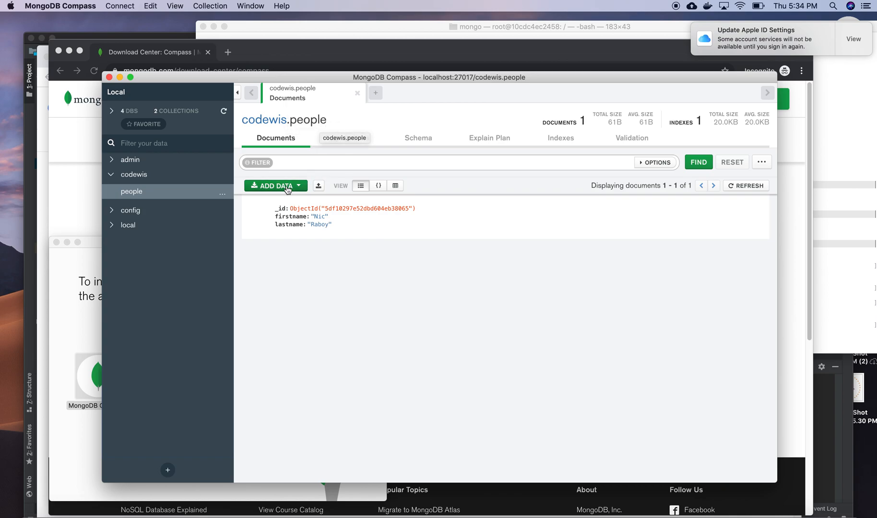
- Explore the ADD DATA choices for people and start inserting a new document
{"action": "left_click", "coordinate": [276, 185]}
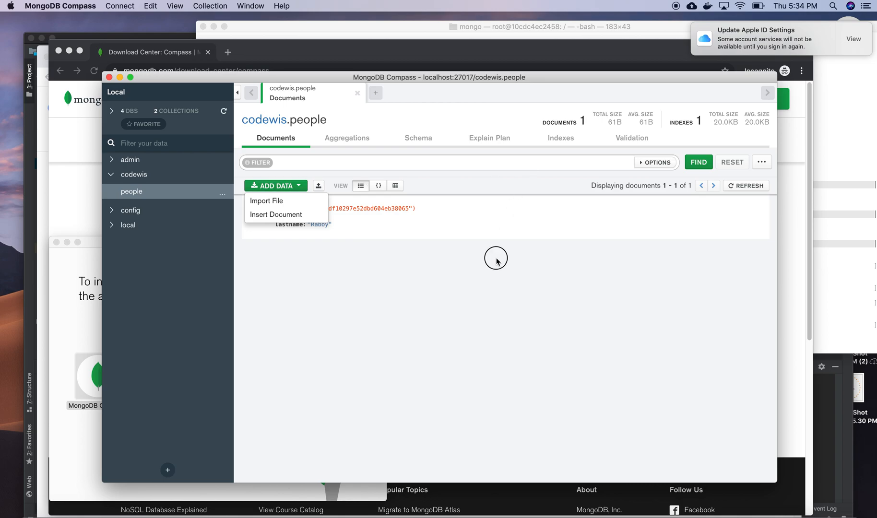
{"action": "left_click", "coordinate": [496, 259]}
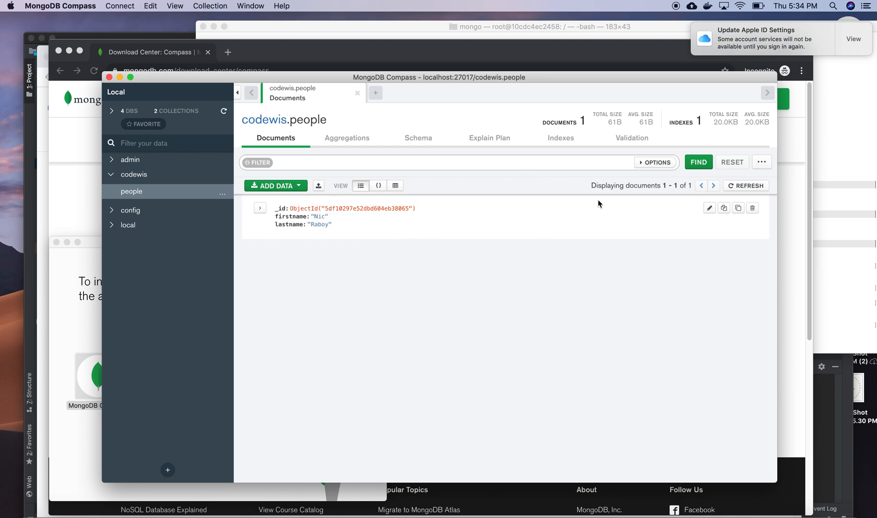
{"action": "left_click", "coordinate": [274, 186]}
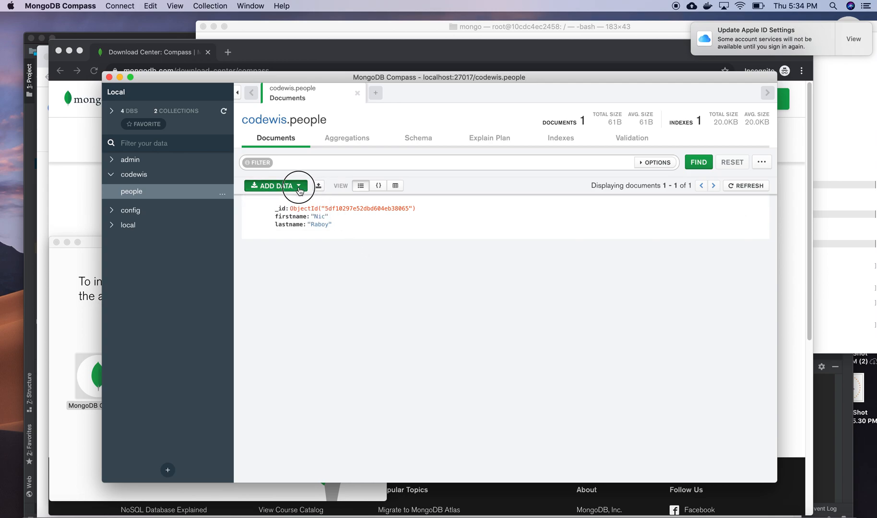
{"action": "left_click", "coordinate": [299, 185]}
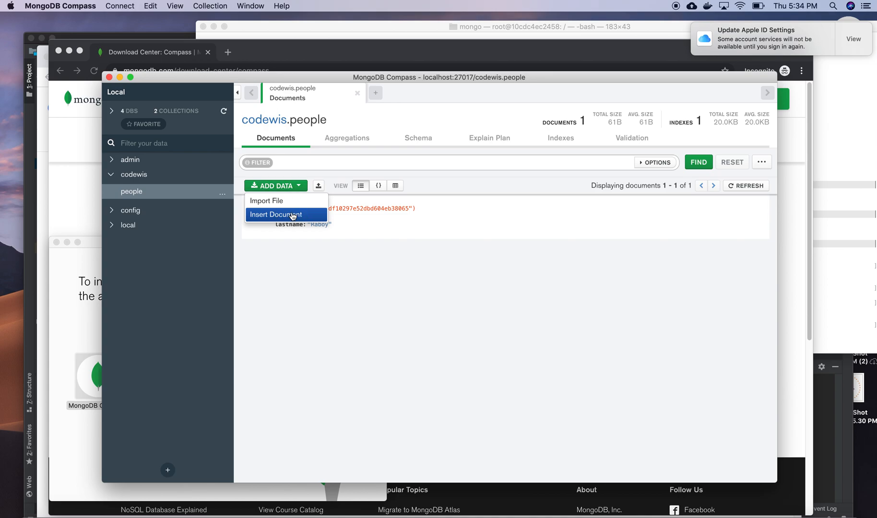
{"action": "left_click", "coordinate": [286, 215]}
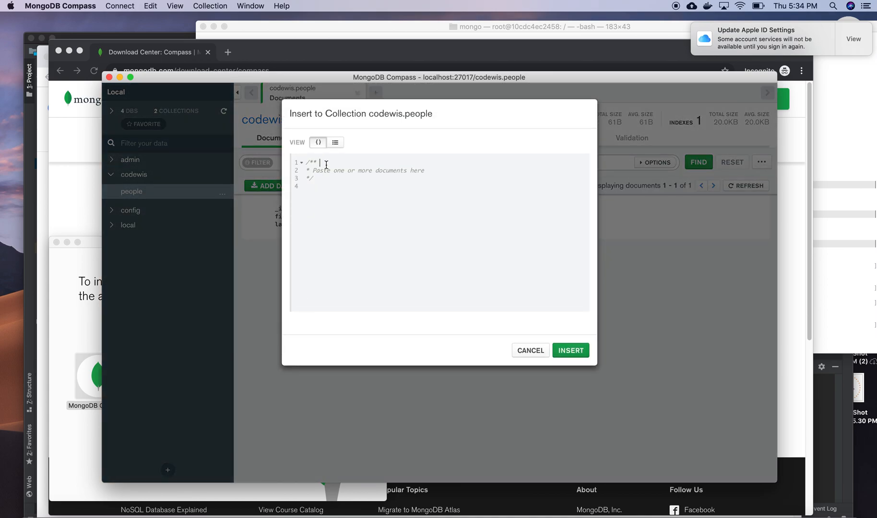
- Fill the draft document with invalid text 'vcbcv cvfxcvbc' and cancel the insert
{"action": "type", "text": "vcbcv"}
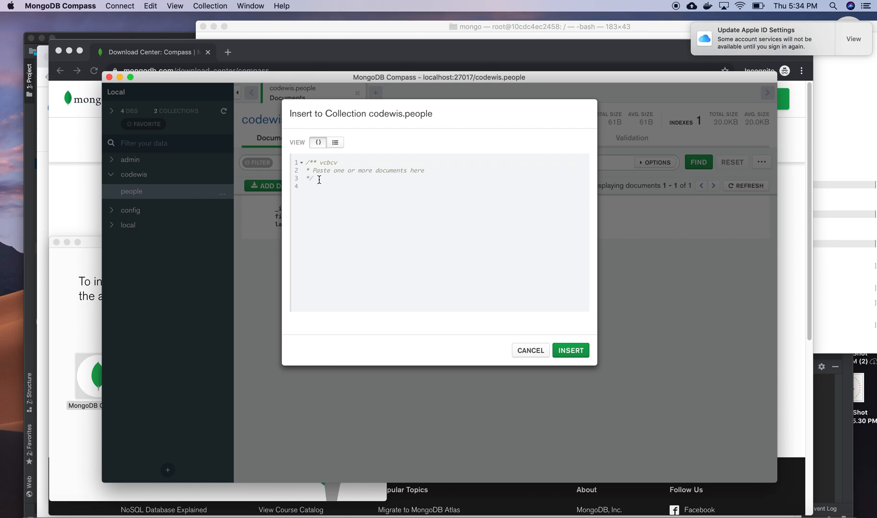
{"action": "type", "text": "cvfxcvbc"}
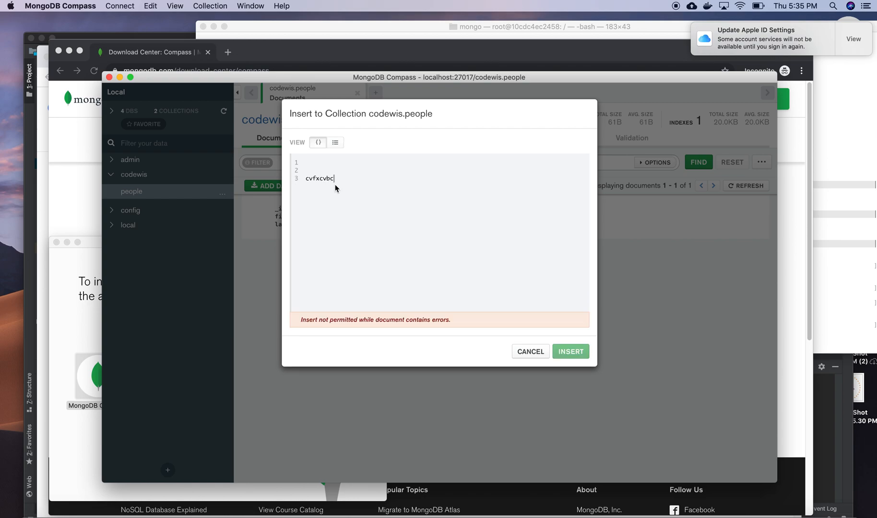
{"action": "mouse_move", "coordinate": [449, 317]}
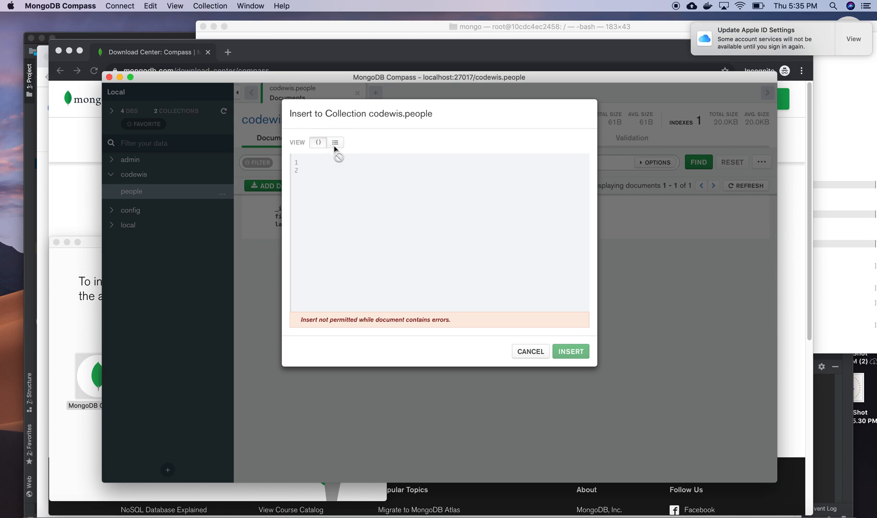
{"action": "mouse_move", "coordinate": [530, 352]}
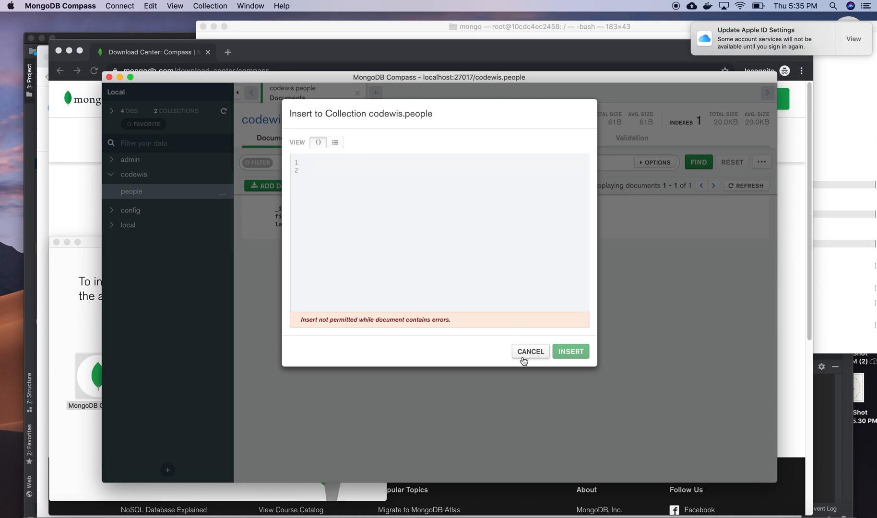
{"action": "left_click", "coordinate": [530, 351]}
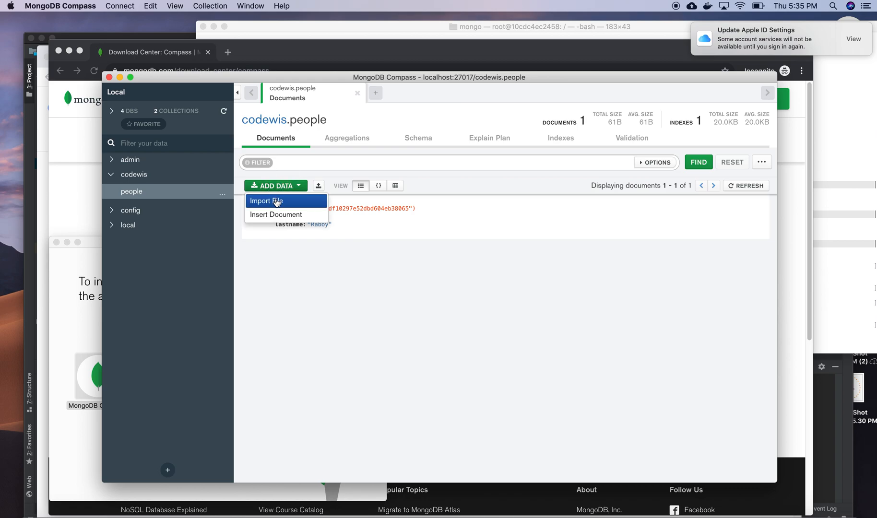
- Insert a new document {"test":"test"} into codewis.people, giving it two documents
{"action": "left_click", "coordinate": [275, 214]}
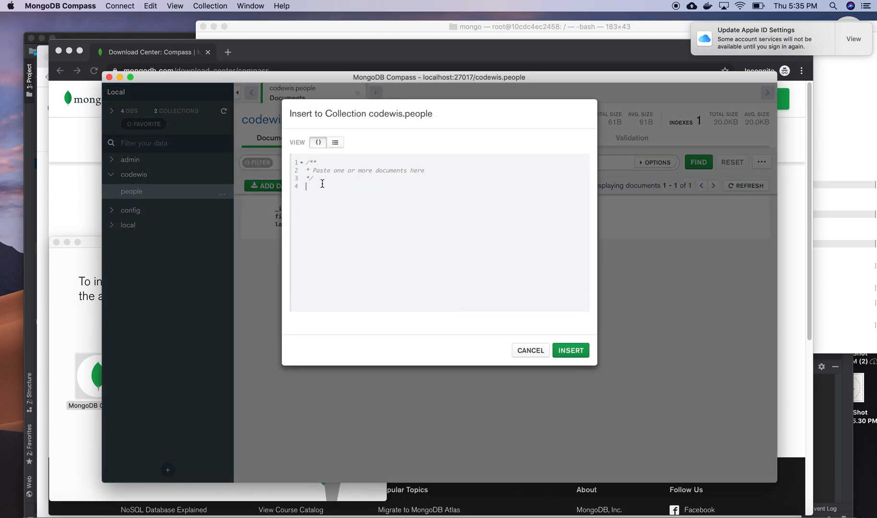
{"action": "type", "text": "{"}
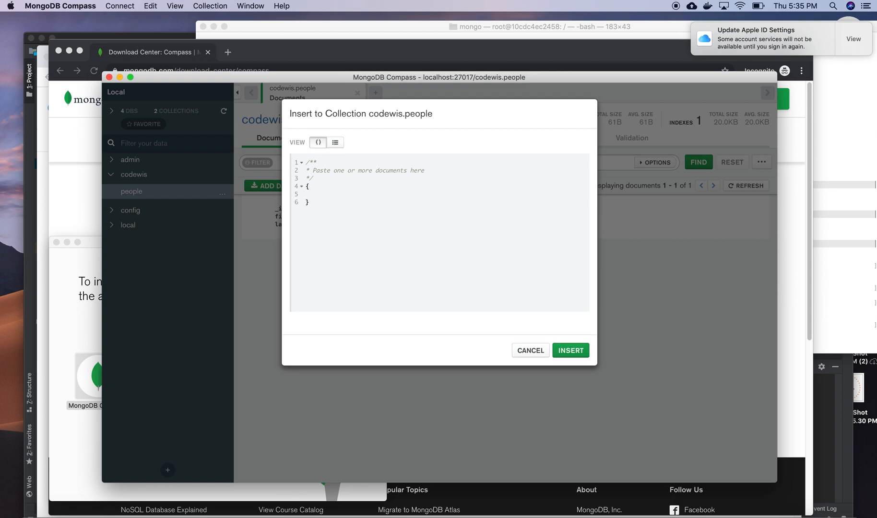
{"action": "type", "text": "\"\""}
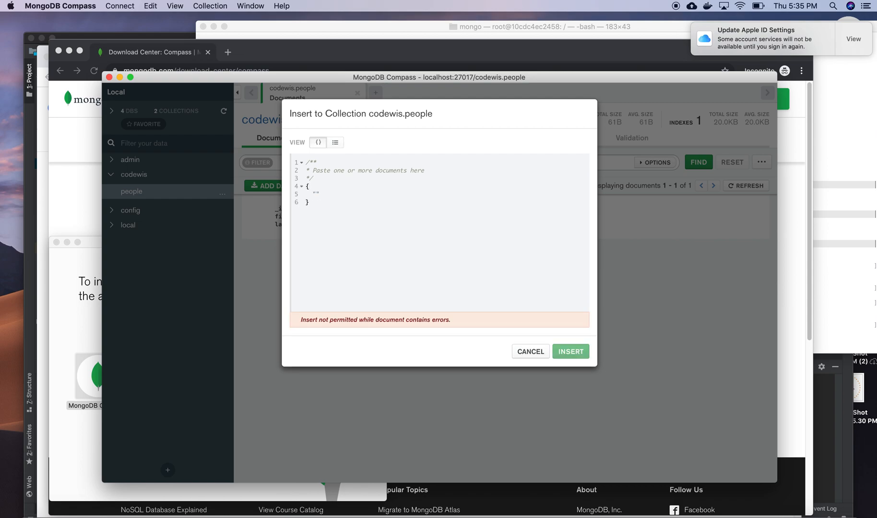
{"action": "type", "text": ":"}
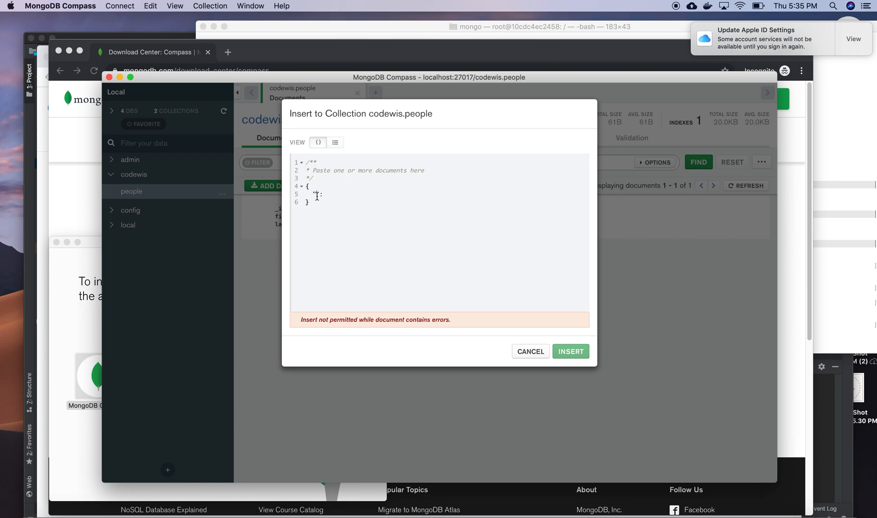
{"action": "type", "text": "\"test\""}
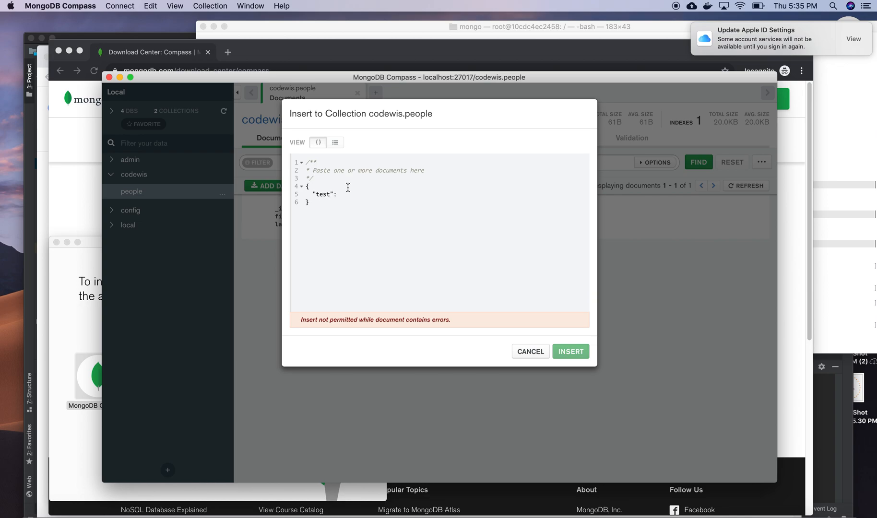
{"action": "type", "text": "\"\""}
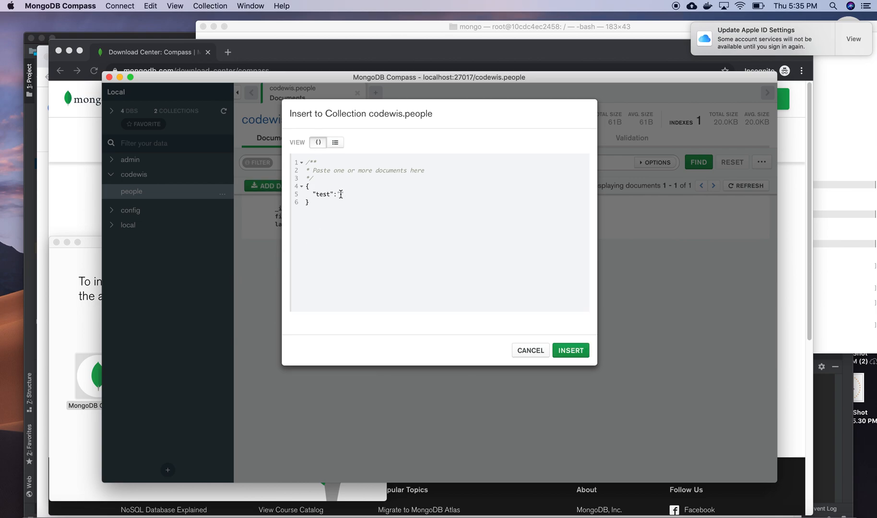
{"action": "type", "text": "\"test\""}
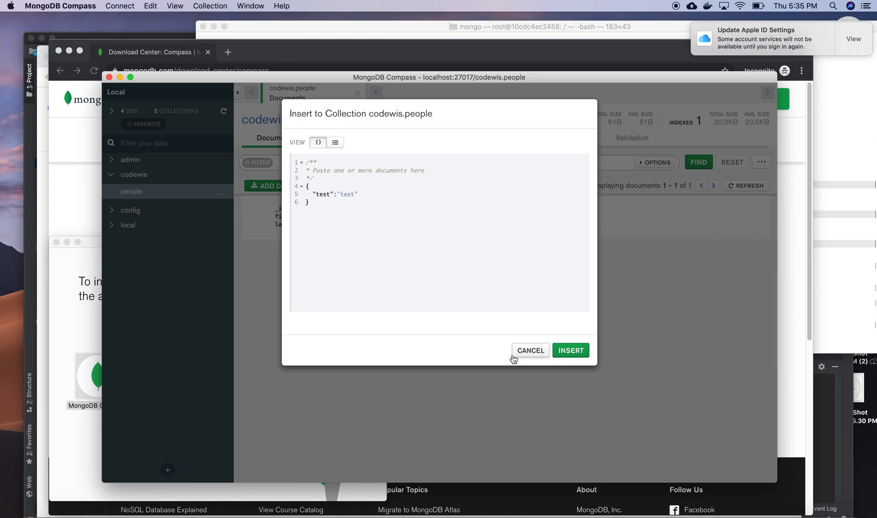
{"action": "left_click", "coordinate": [571, 350]}
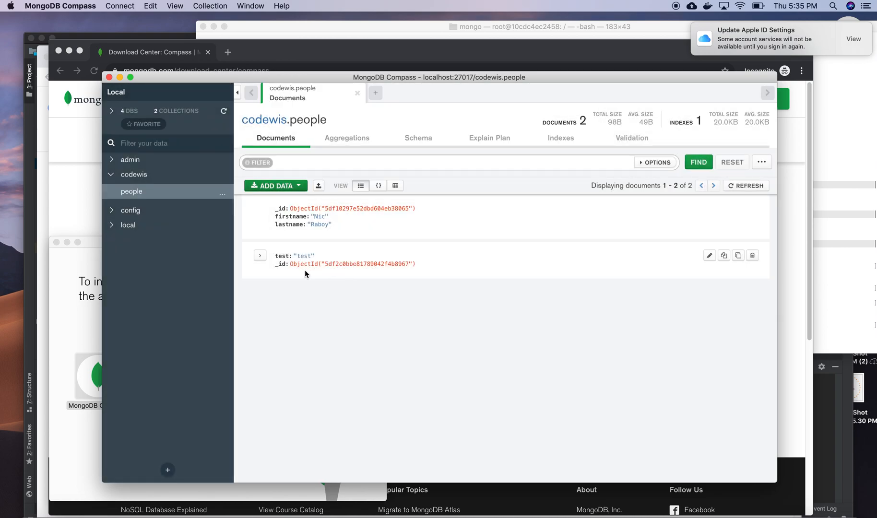
{"action": "mouse_move", "coordinate": [417, 274]}
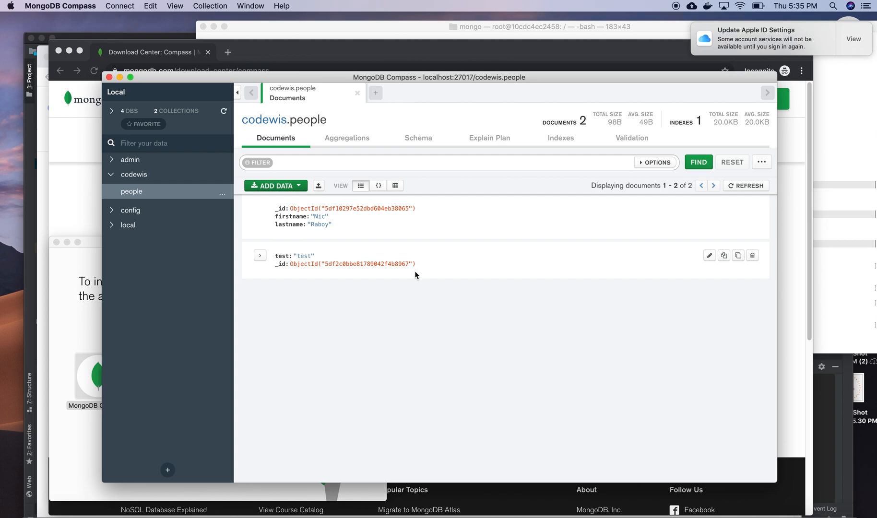
{"action": "mouse_move", "coordinate": [232, 138]}
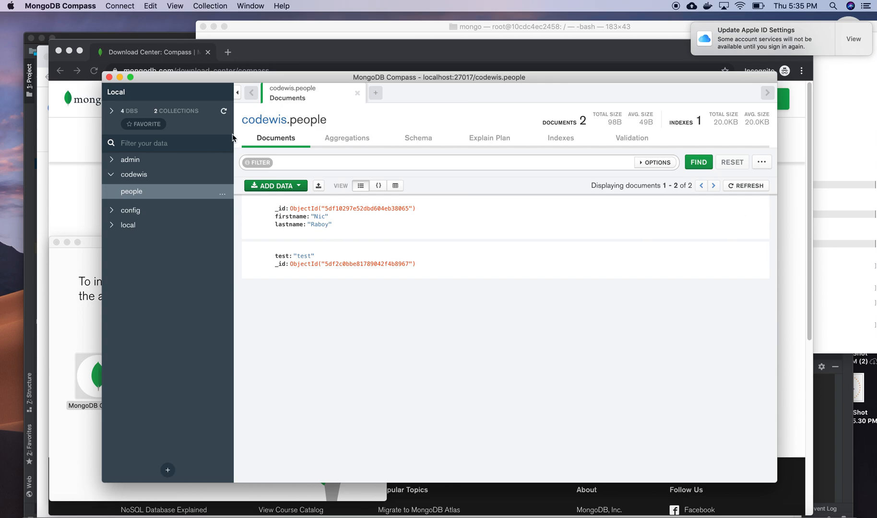
{"action": "mouse_move", "coordinate": [273, 136]}
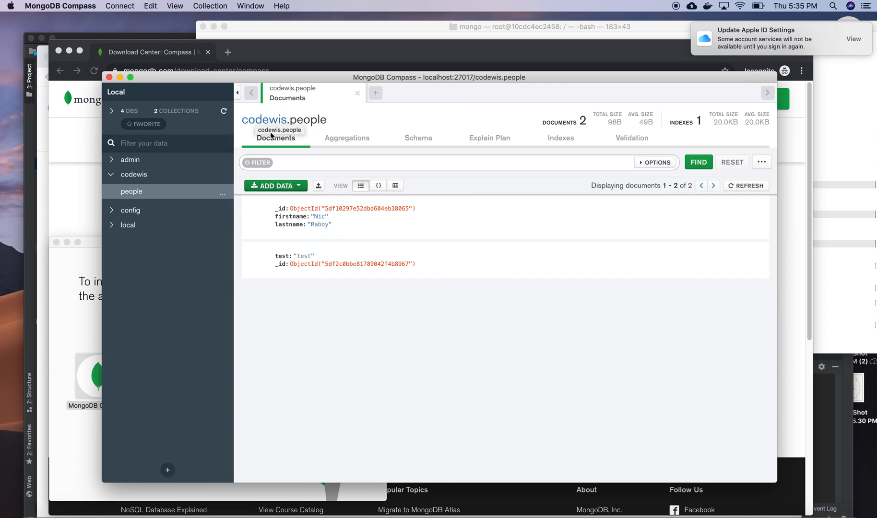
{"action": "mouse_move", "coordinate": [378, 278]}
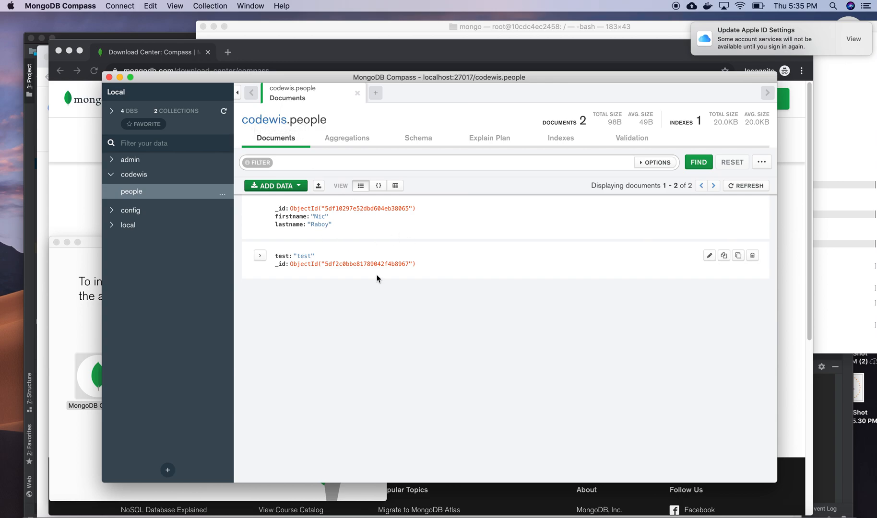
{"action": "mouse_move", "coordinate": [417, 286]}
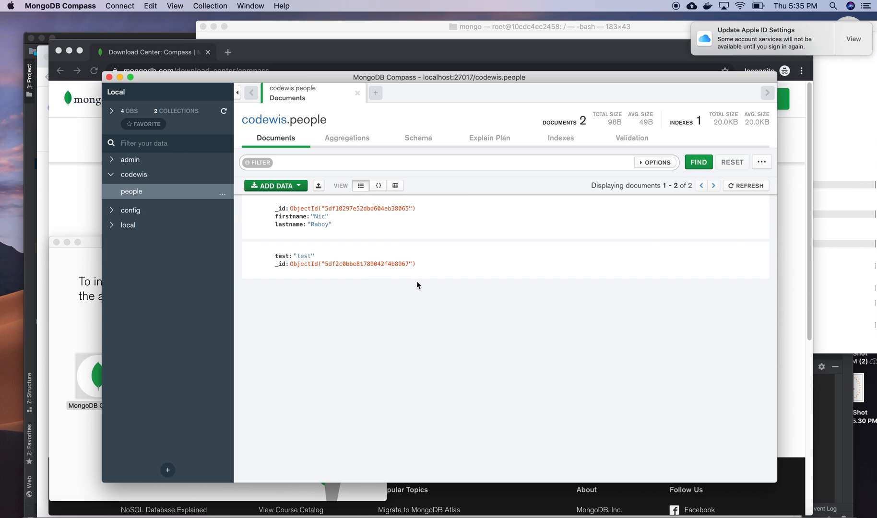
{"action": "mouse_move", "coordinate": [384, 265]}
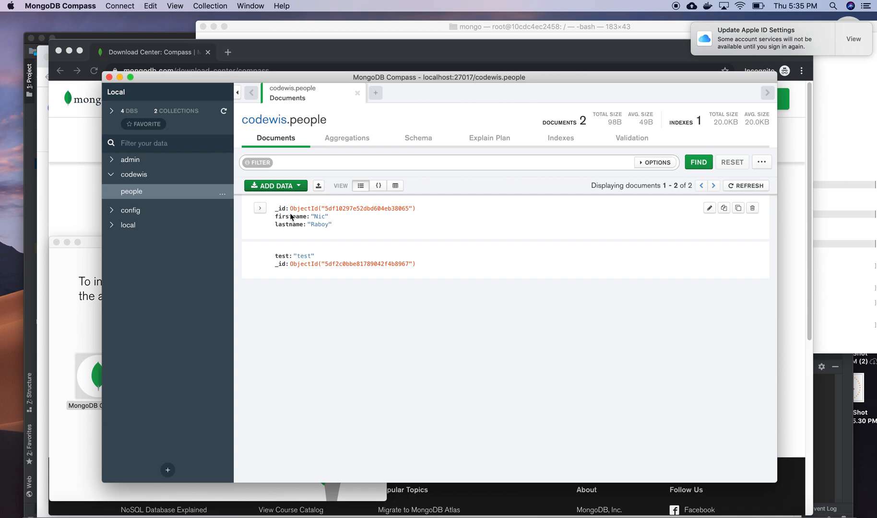
{"action": "mouse_move", "coordinate": [341, 226]}
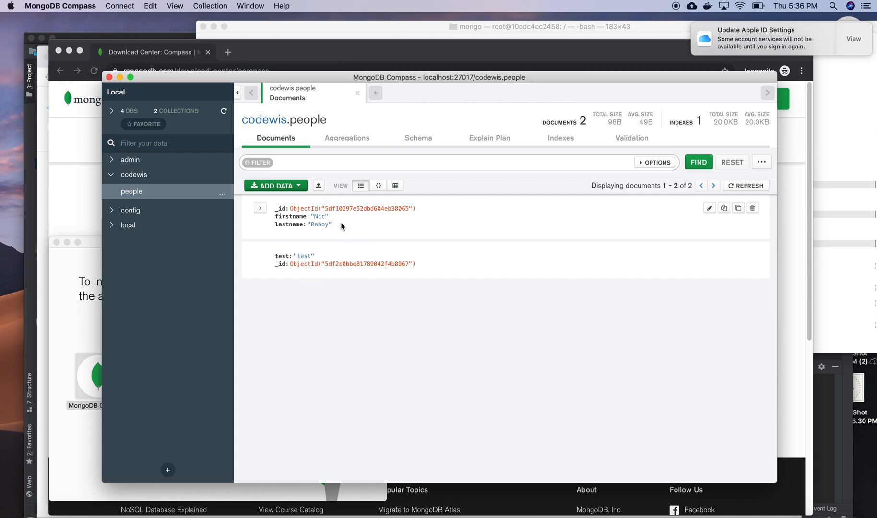
{"action": "mouse_move", "coordinate": [155, 192]}
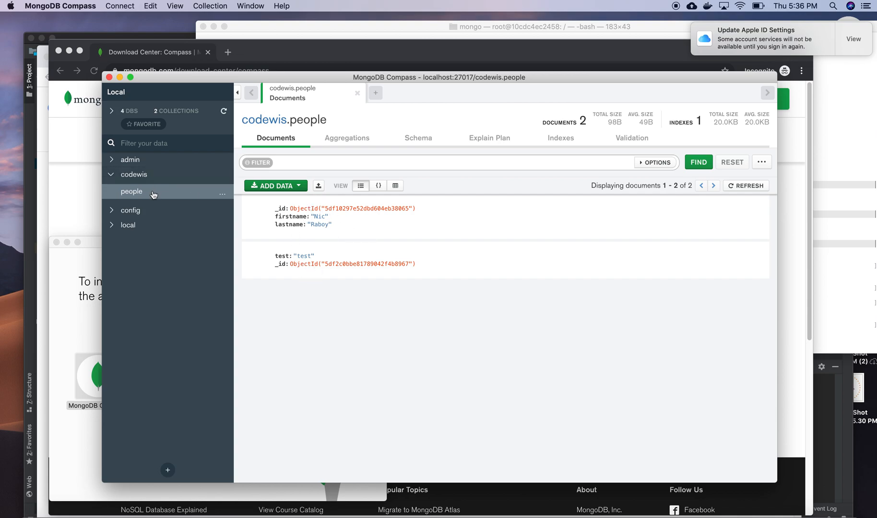
{"action": "mouse_move", "coordinate": [317, 241]}
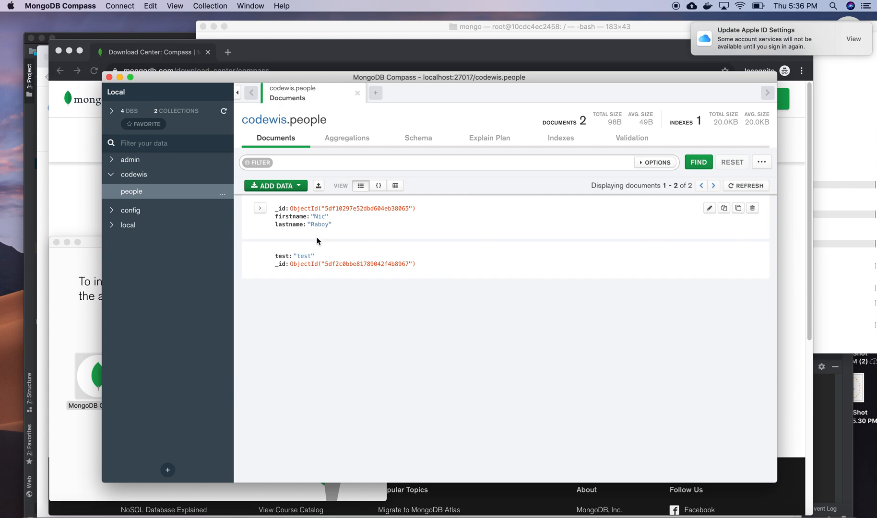
{"action": "mouse_move", "coordinate": [351, 223]}
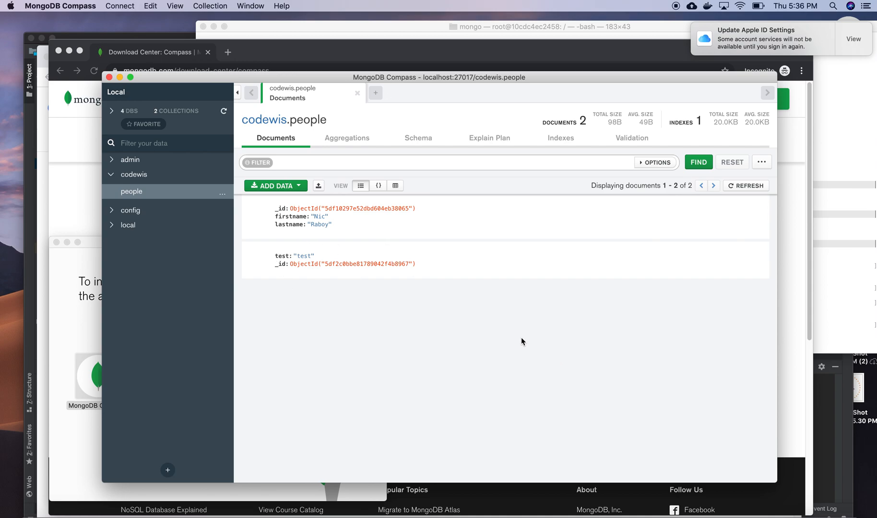
{"action": "mouse_move", "coordinate": [402, 255]}
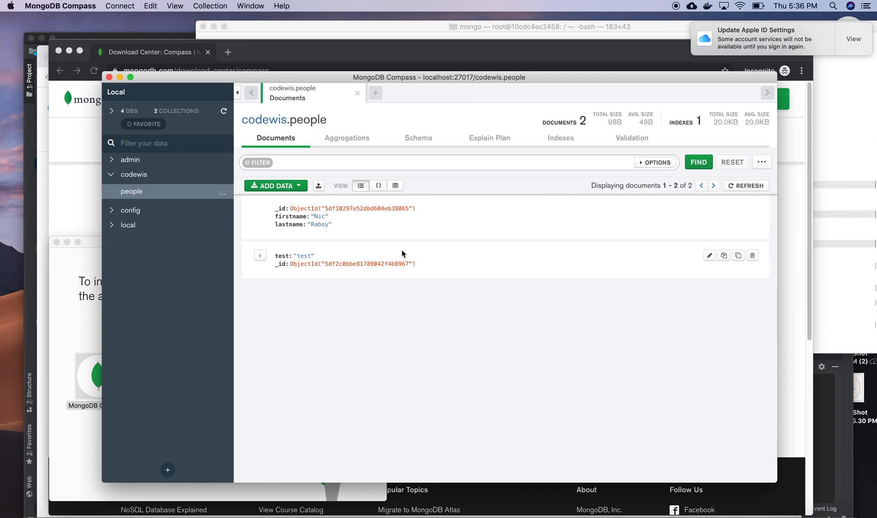
{"action": "mouse_move", "coordinate": [549, 101]}
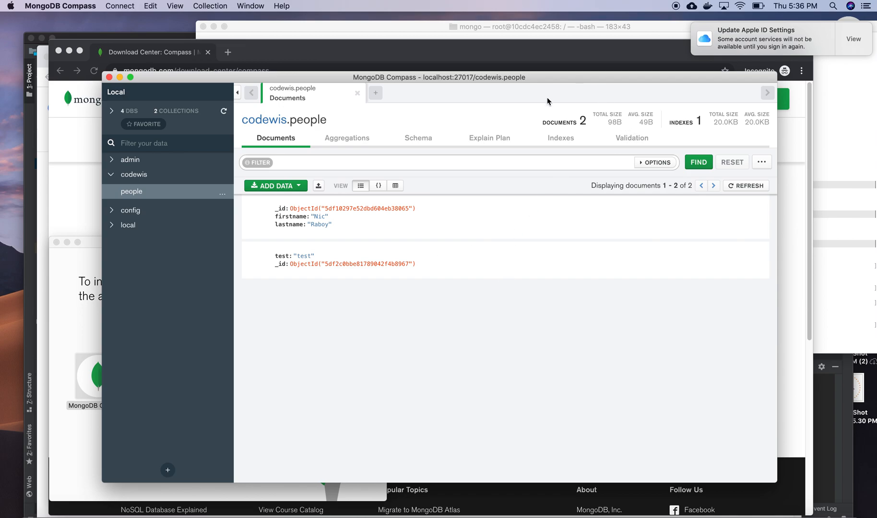
{"action": "mouse_move", "coordinate": [196, 71]}
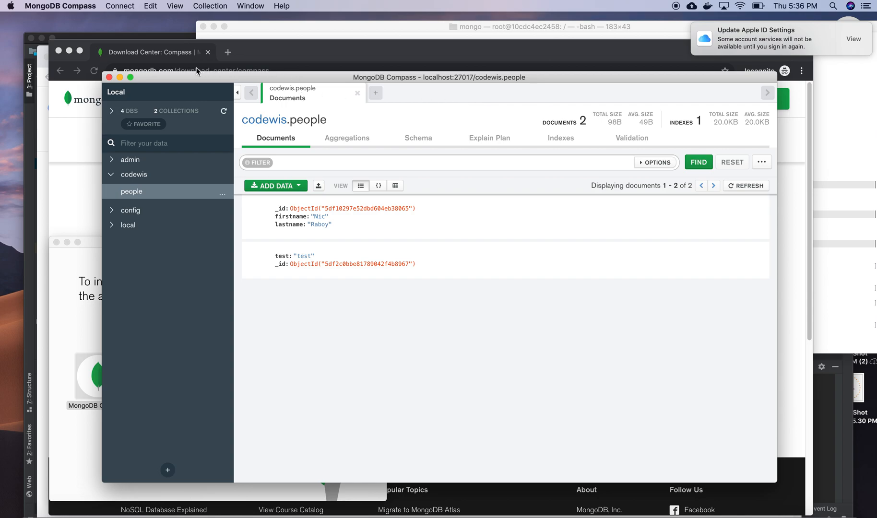
{"action": "mouse_move", "coordinate": [840, 13]}
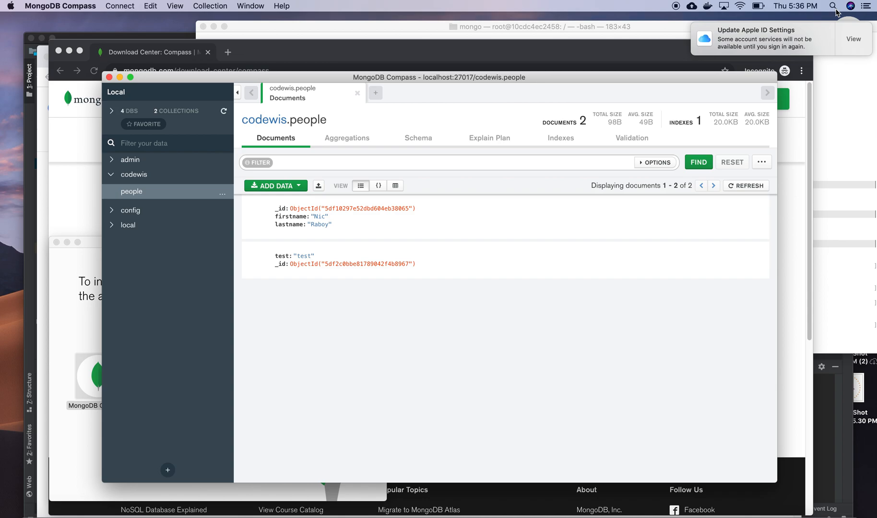
{"action": "mouse_move", "coordinate": [669, 9]}
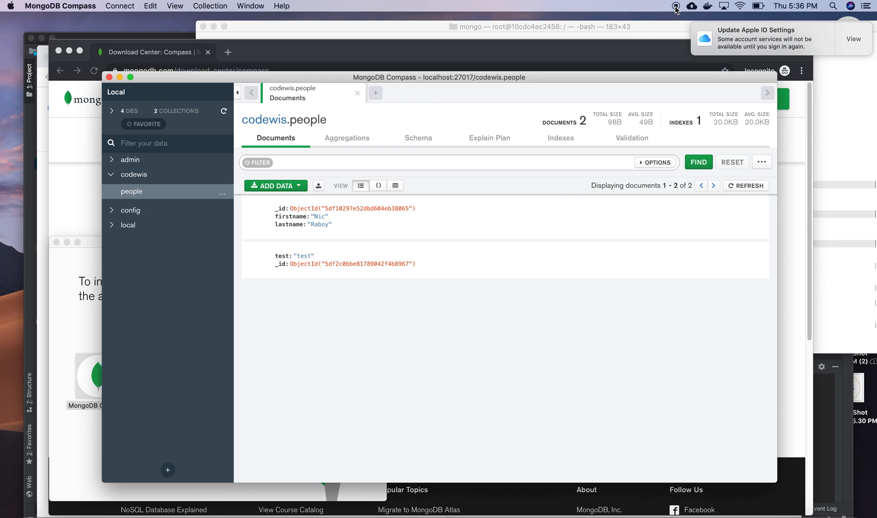
{"action": "mouse_move", "coordinate": [679, 24]}
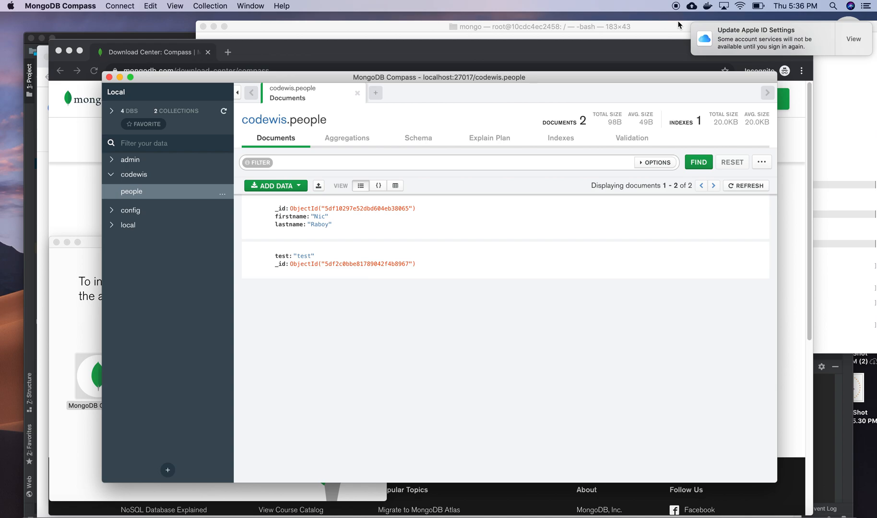
{"action": "mouse_move", "coordinate": [676, 13]}
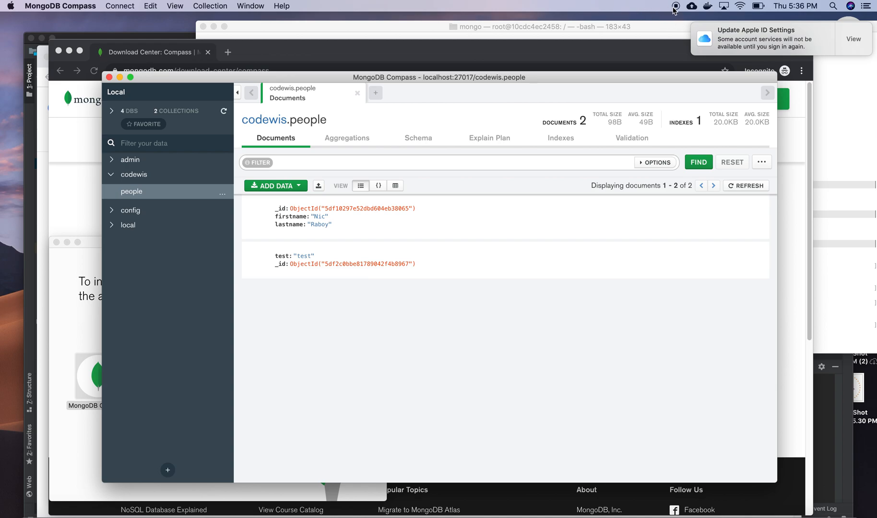